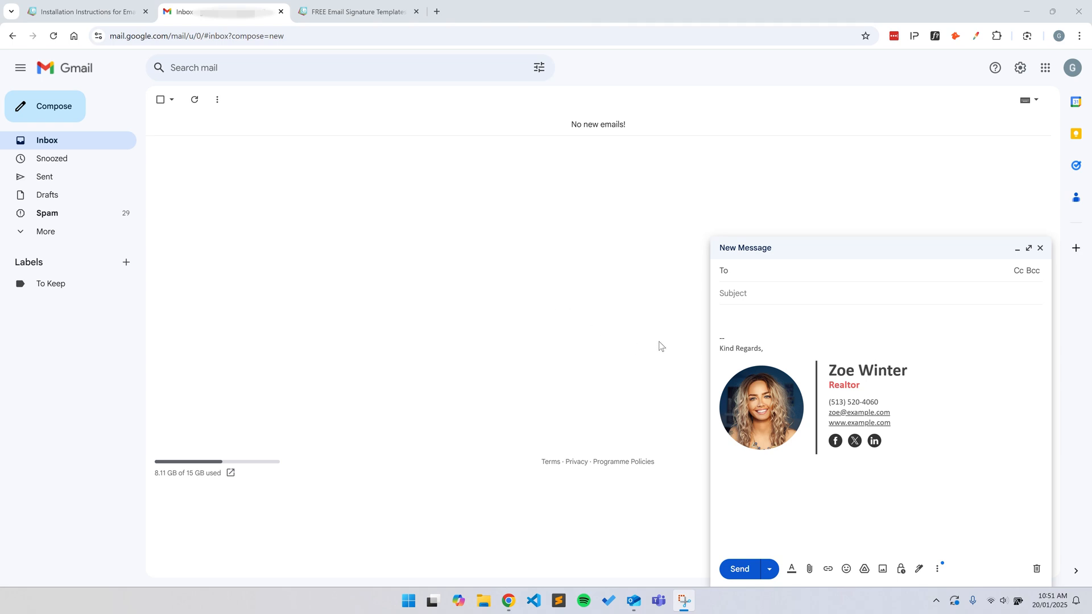
{"action": "mouse_move", "coordinate": [976, 385]}
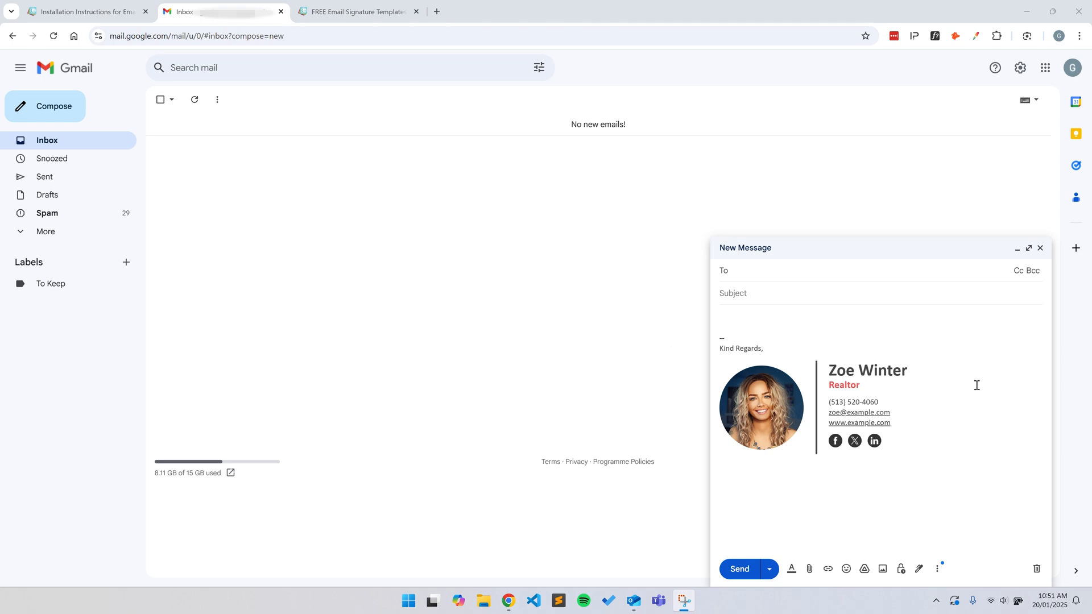
{"action": "mouse_move", "coordinate": [784, 308]}
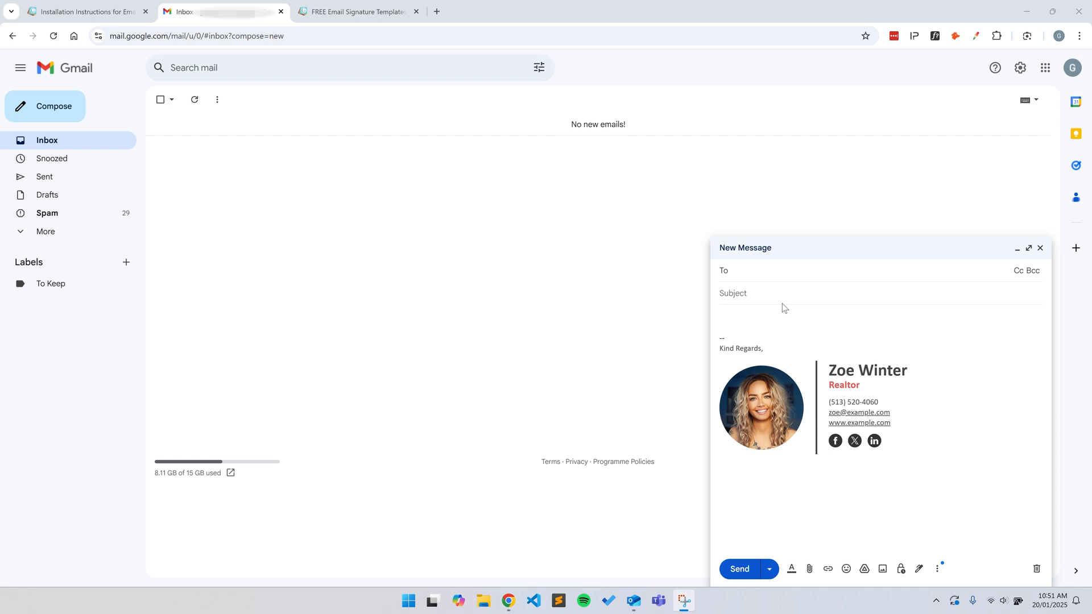
{"action": "mouse_move", "coordinate": [962, 328]}
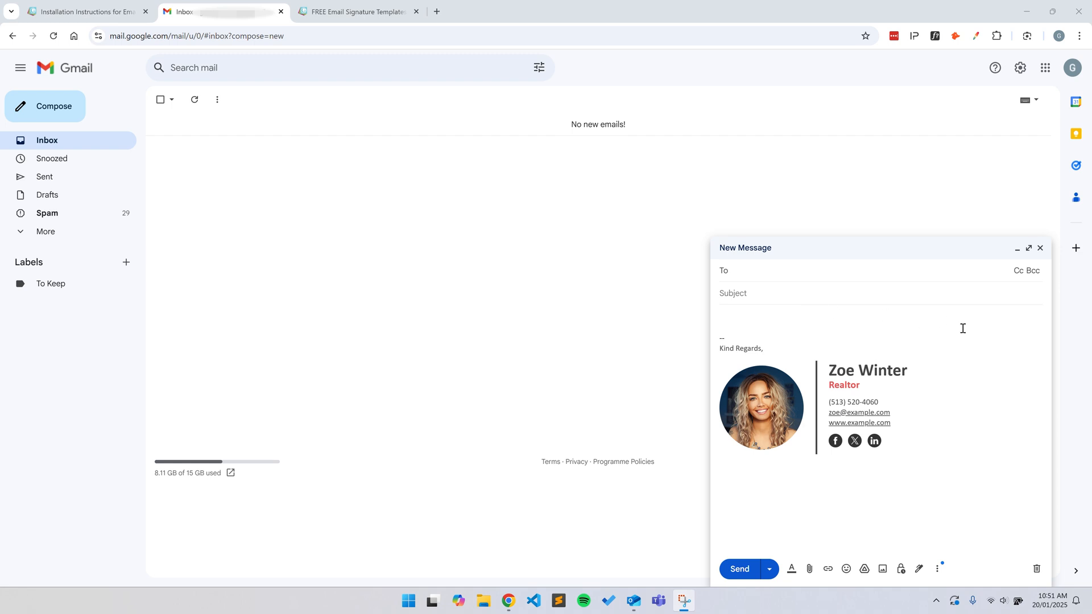
{"action": "mouse_move", "coordinate": [1037, 569]}
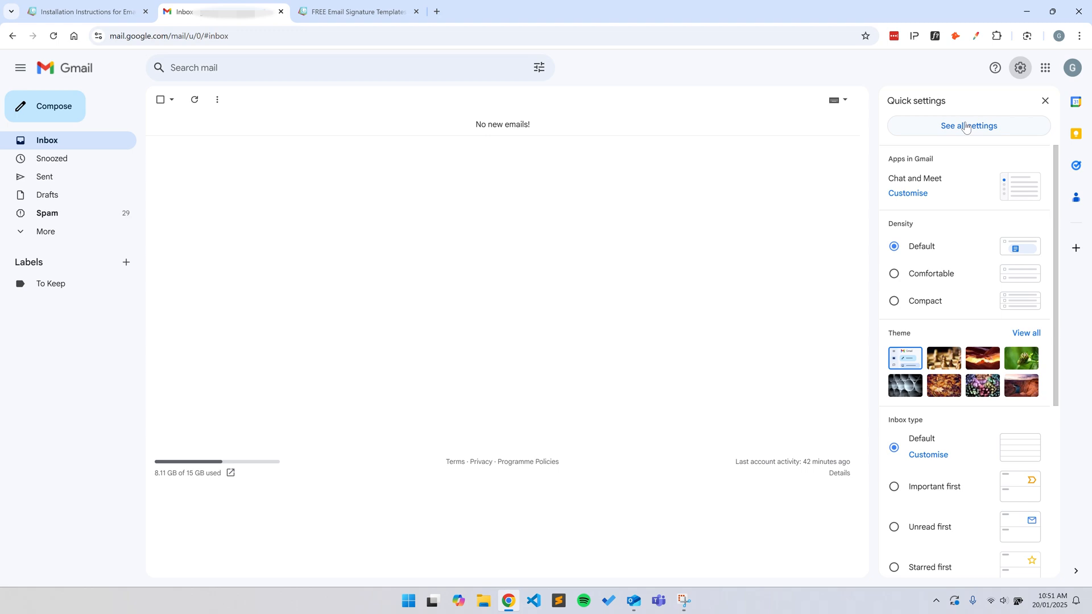
{"action": "left_click", "coordinate": [968, 126]}
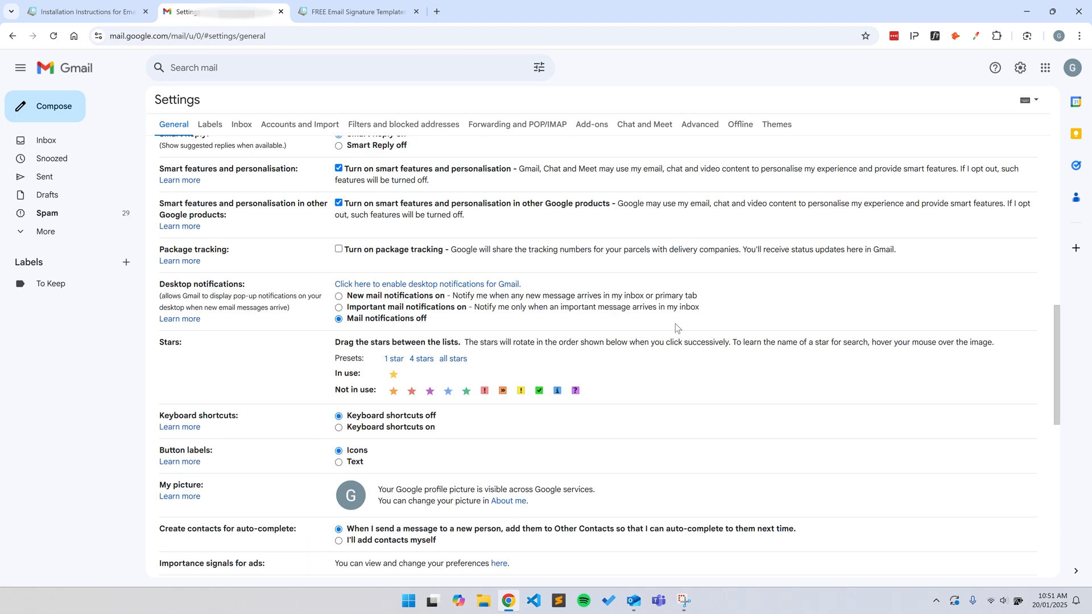
{"action": "scroll", "scroll_direction": "down", "scroll_amount": 3}
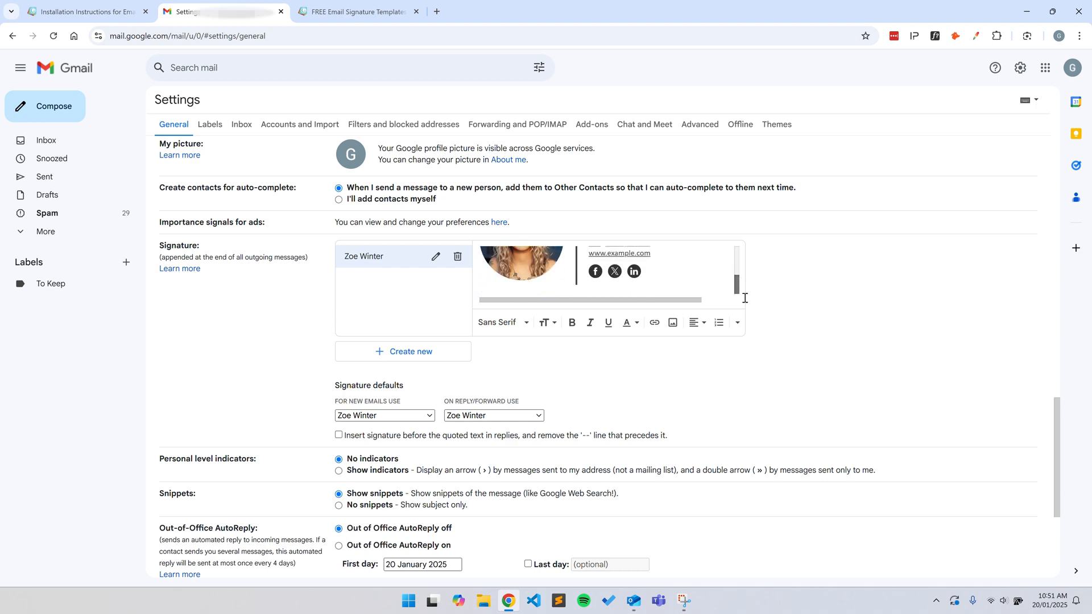
{"action": "scroll", "scroll_direction": "down", "scroll_amount": 3}
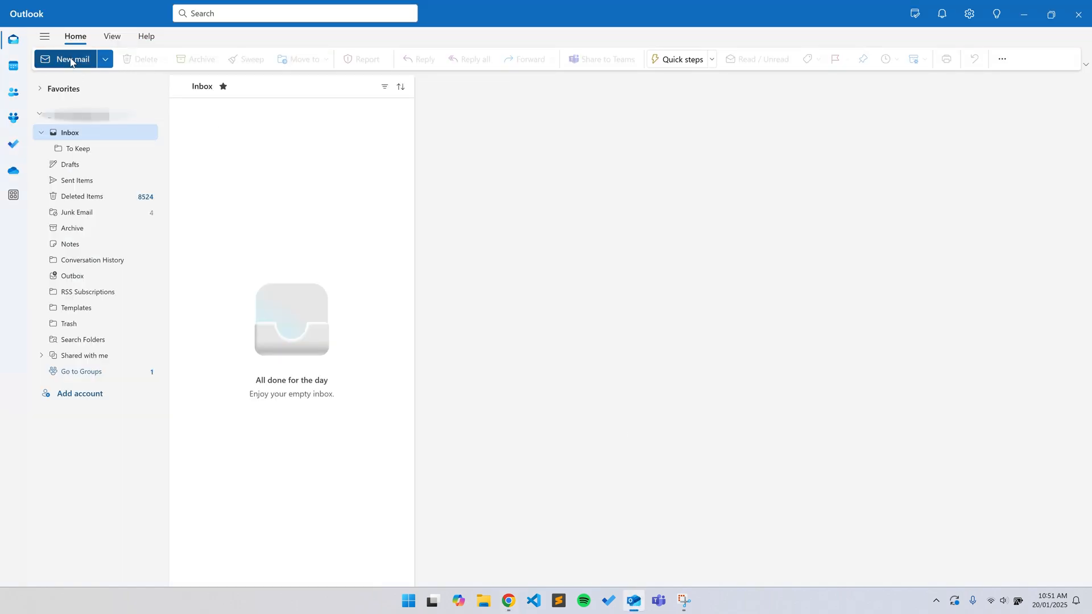
{"action": "left_click", "coordinate": [65, 59]}
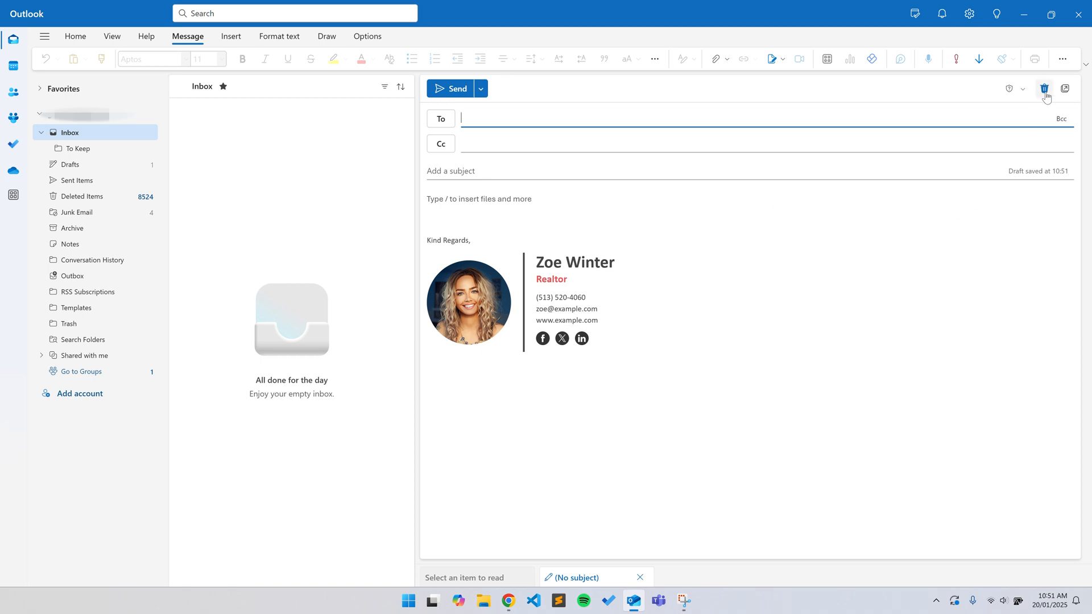
{"action": "left_click", "coordinate": [1044, 89]}
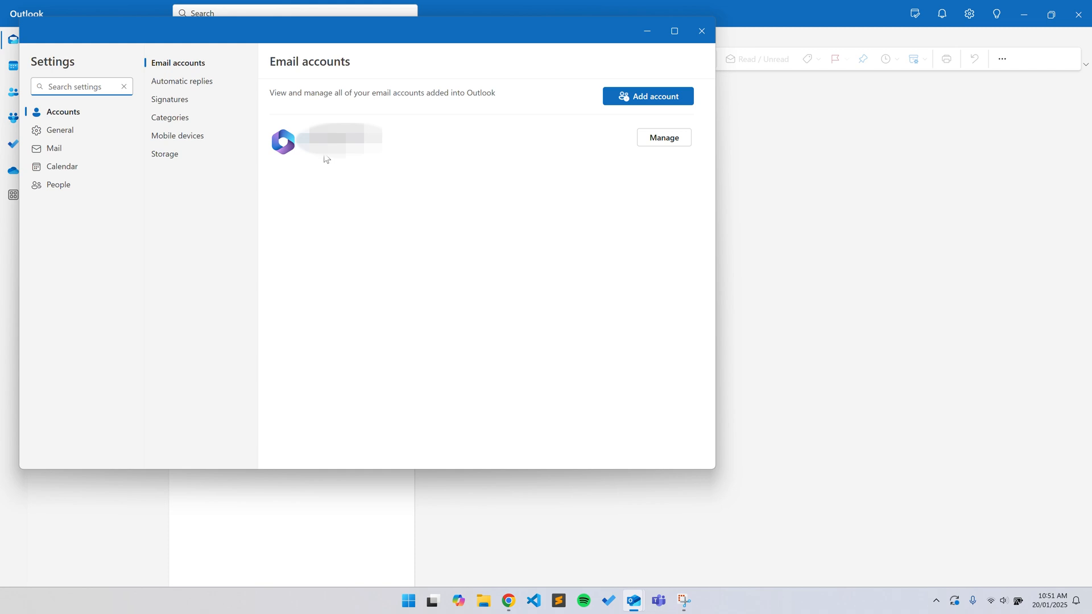
{"action": "left_click", "coordinate": [170, 99]}
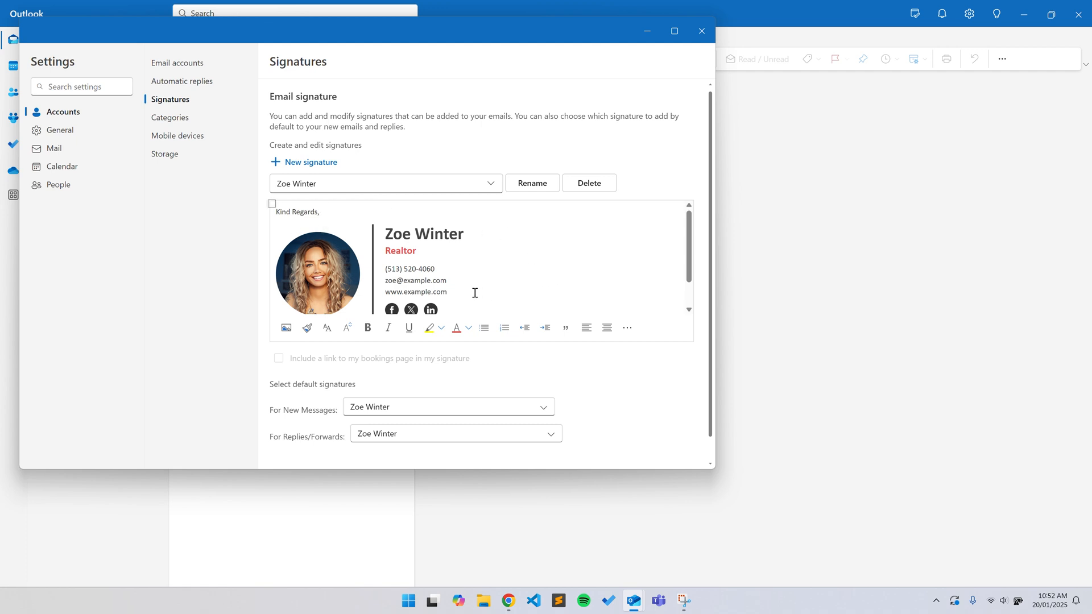
{"action": "mouse_move", "coordinate": [553, 288]}
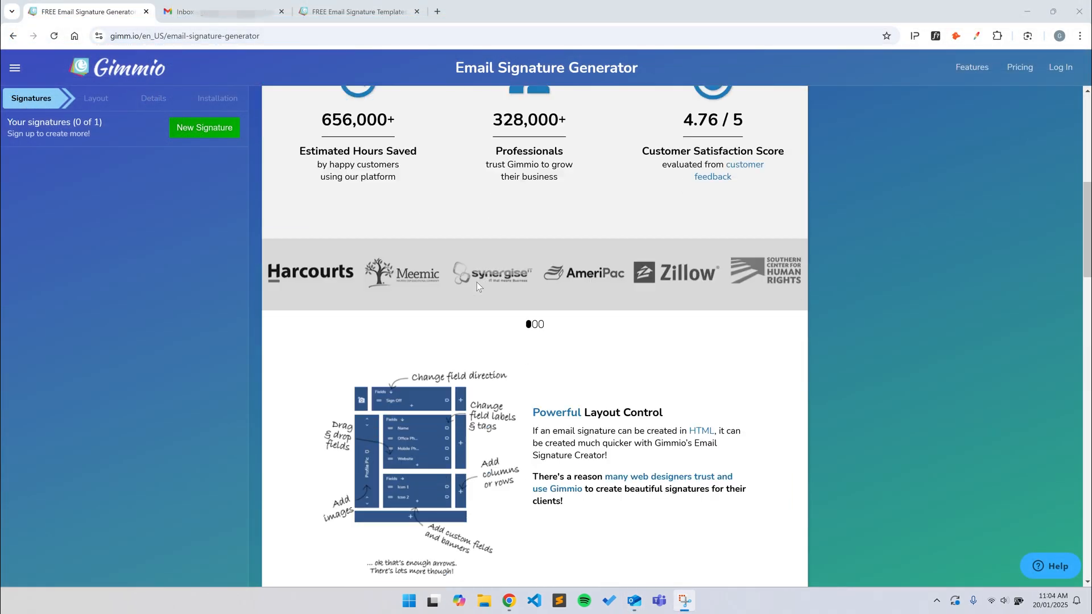
Scroll through the Gimmio landing page showing zero saved signatures
{"action": "scroll", "scroll_direction": "down", "scroll_amount": 3}
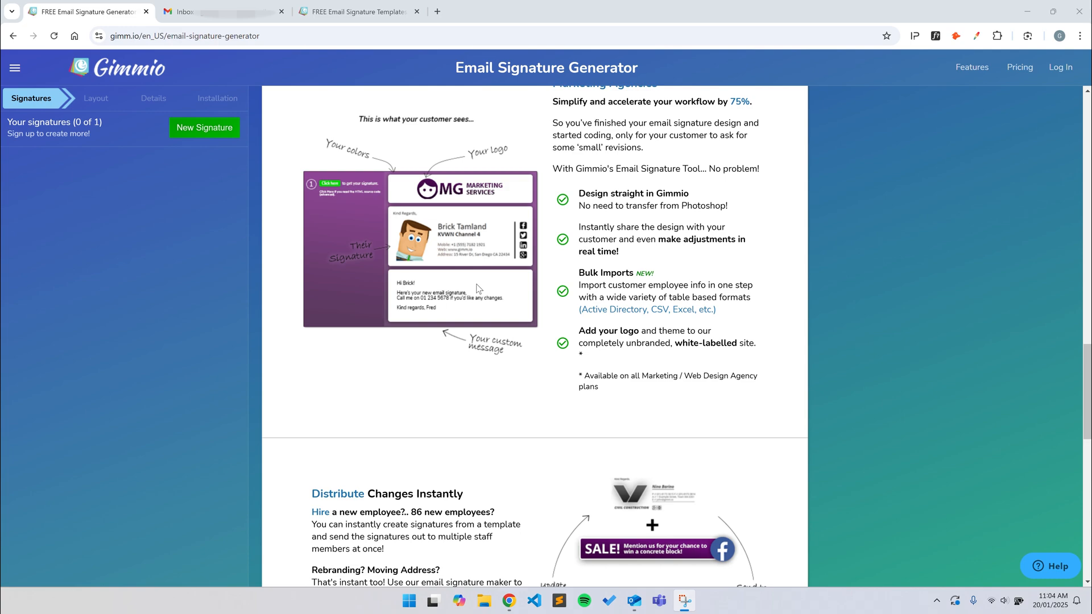
{"action": "scroll", "scroll_direction": "down", "scroll_amount": 3}
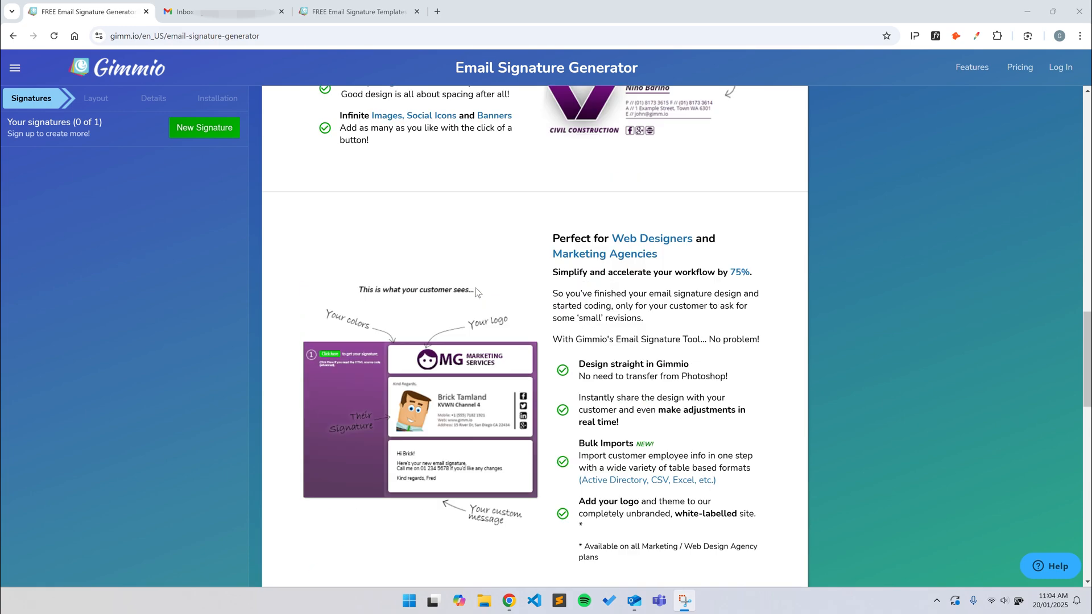
{"action": "scroll", "scroll_direction": "down", "scroll_amount": 3}
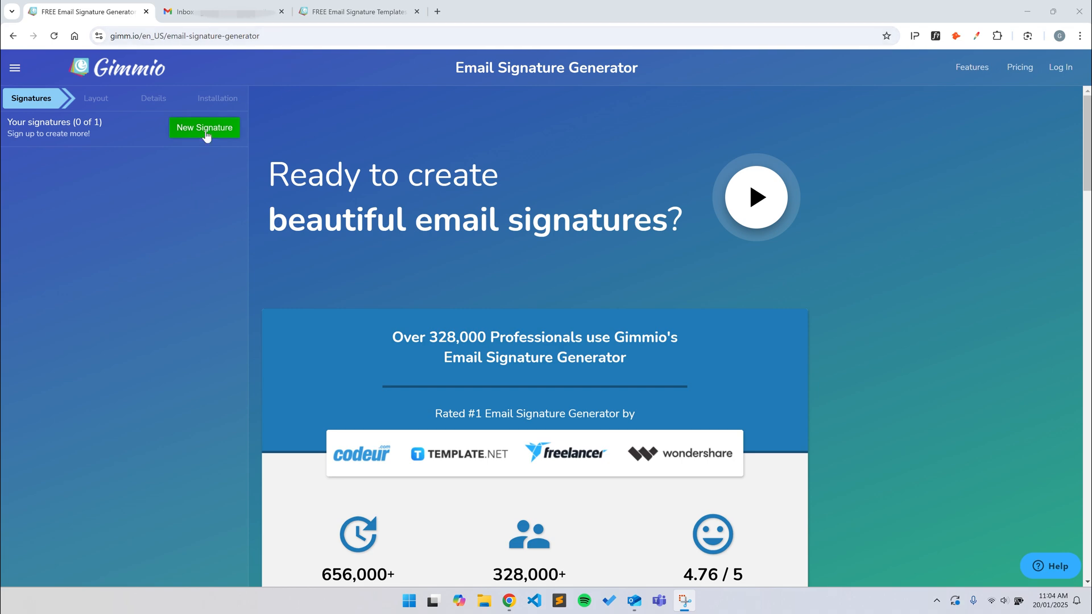
Start a new signature and choose the Sandra Sully layout from Public Layouts
{"action": "left_click", "coordinate": [204, 127]}
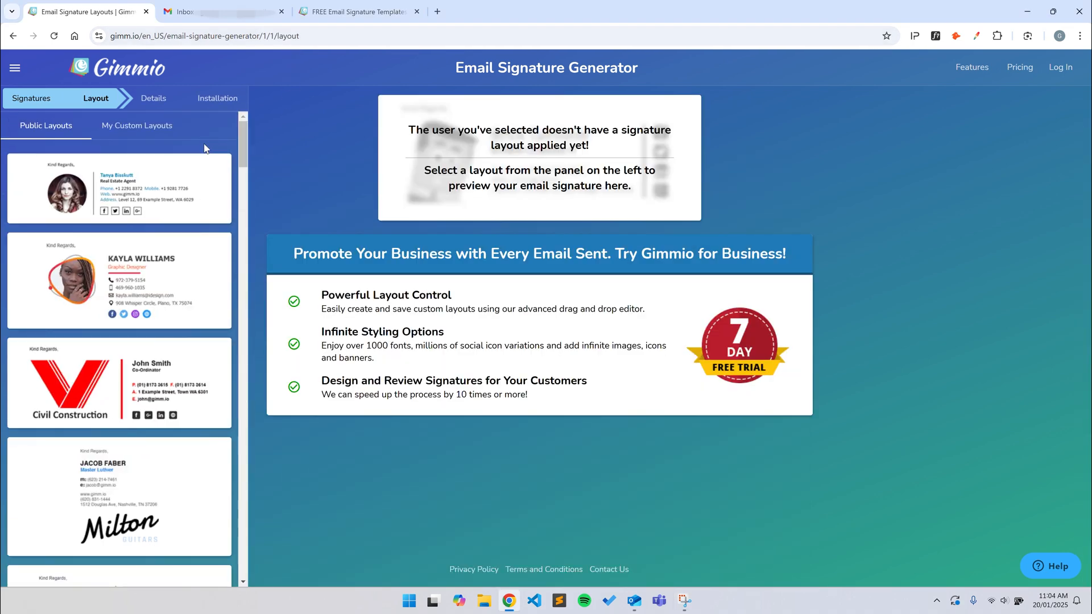
{"action": "scroll", "scroll_direction": "down", "scroll_amount": 3}
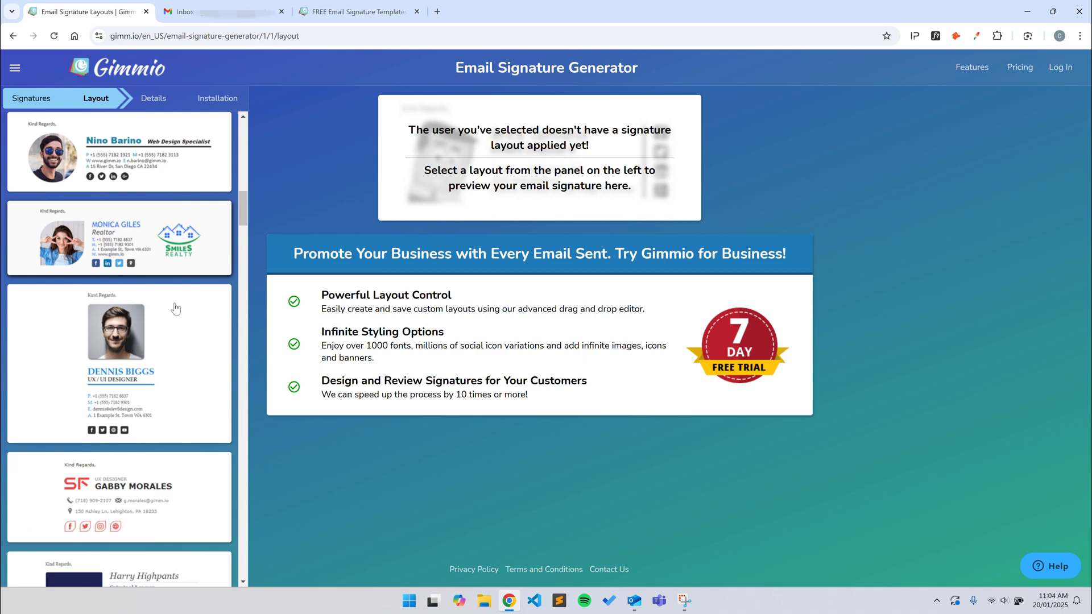
{"action": "scroll", "scroll_direction": "down", "scroll_amount": 3}
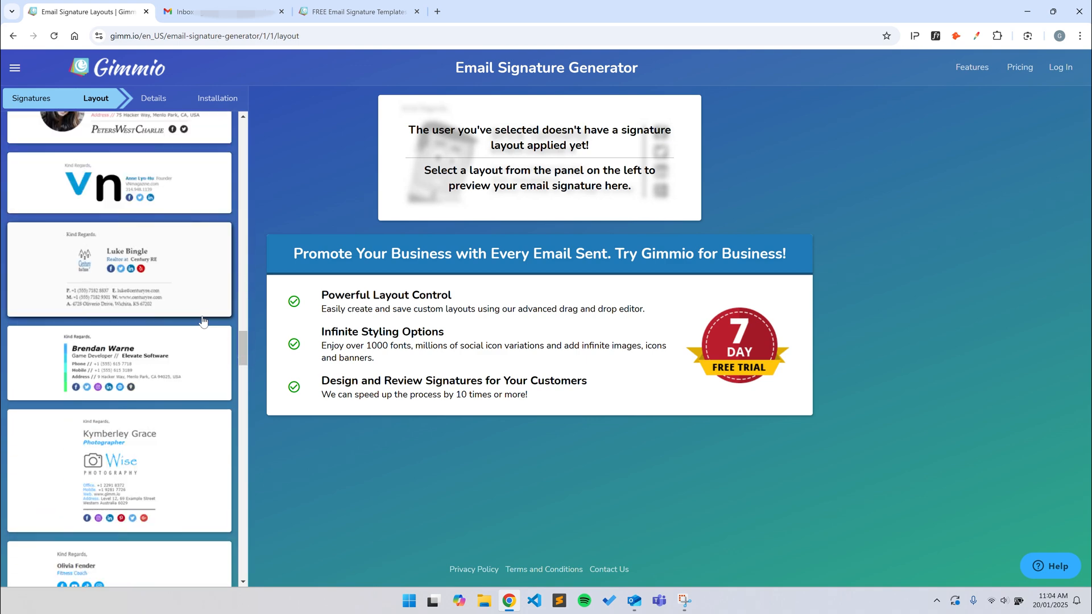
{"action": "scroll", "scroll_direction": "down", "scroll_amount": 3}
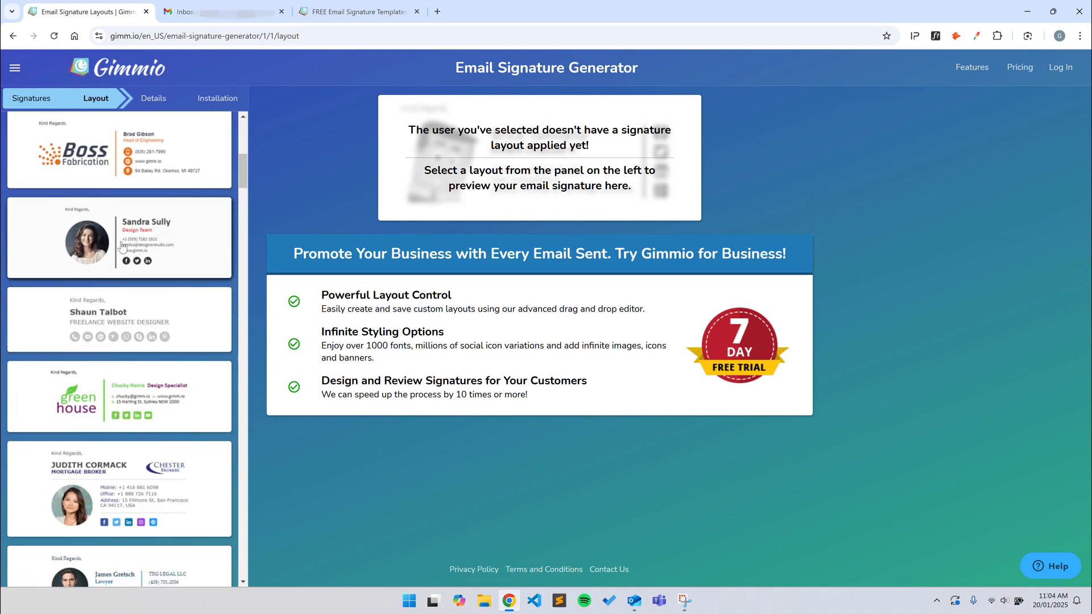
{"action": "left_click", "coordinate": [118, 237]}
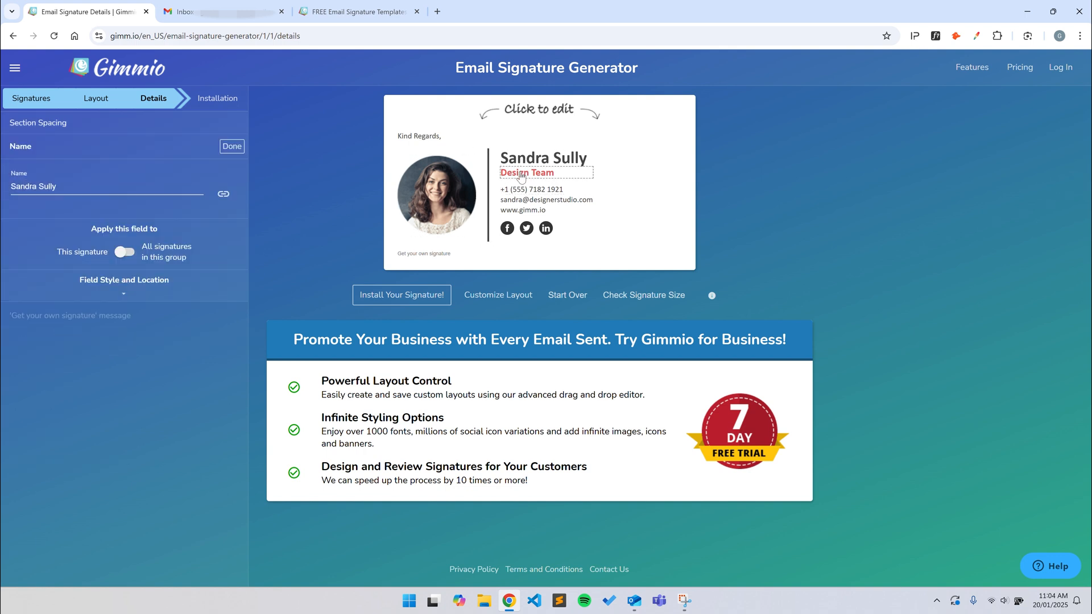
Upload image.png as the profile photo and scale it down to fit
{"action": "left_click", "coordinate": [531, 189]}
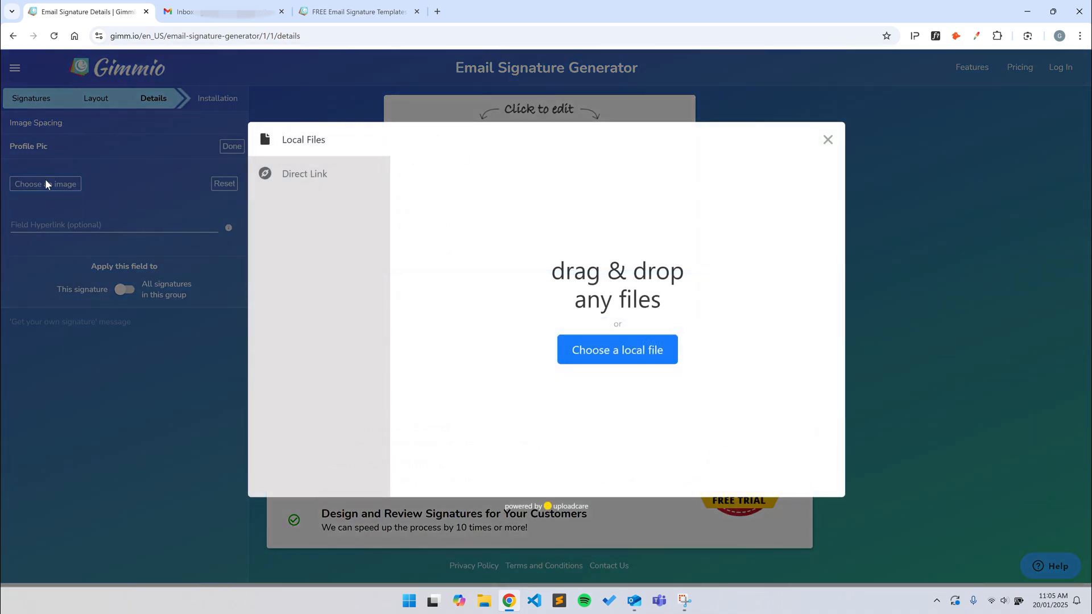
{"action": "left_click", "coordinate": [616, 349]}
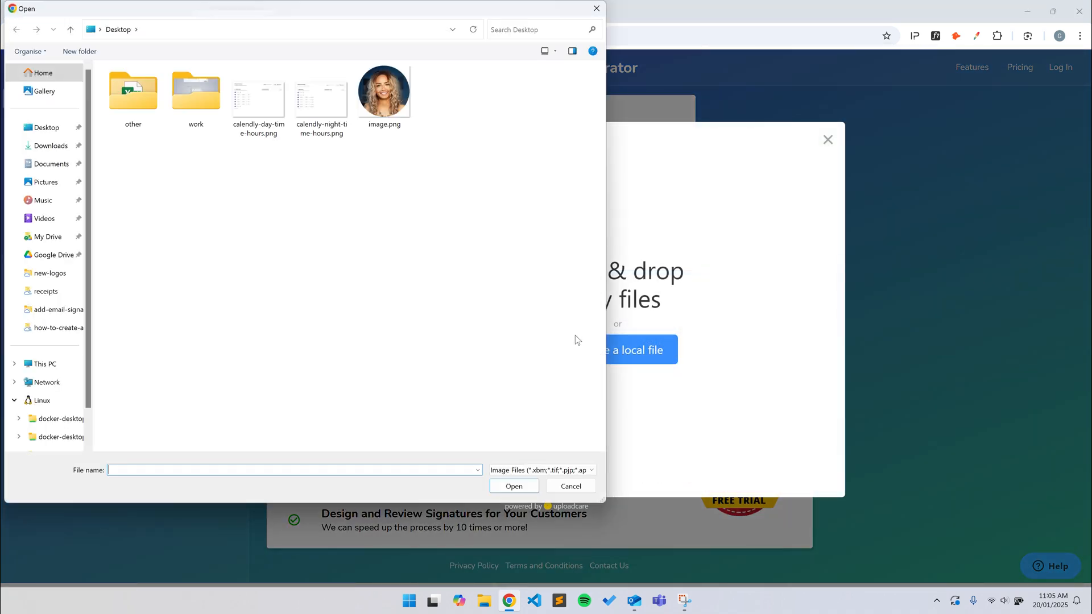
{"action": "double_click", "coordinate": [383, 90]}
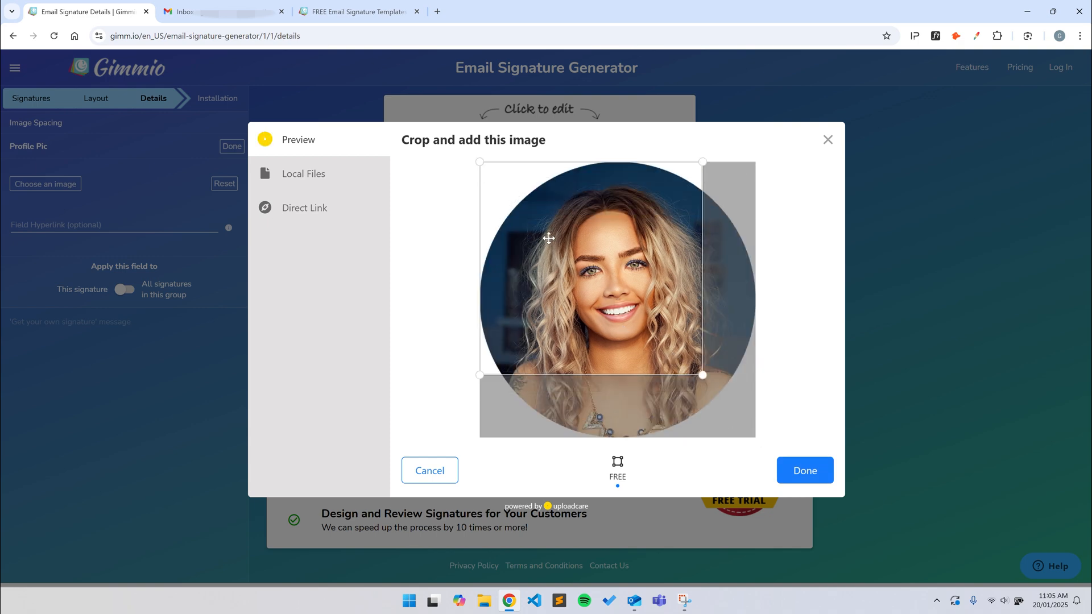
{"action": "left_click", "coordinate": [804, 470]}
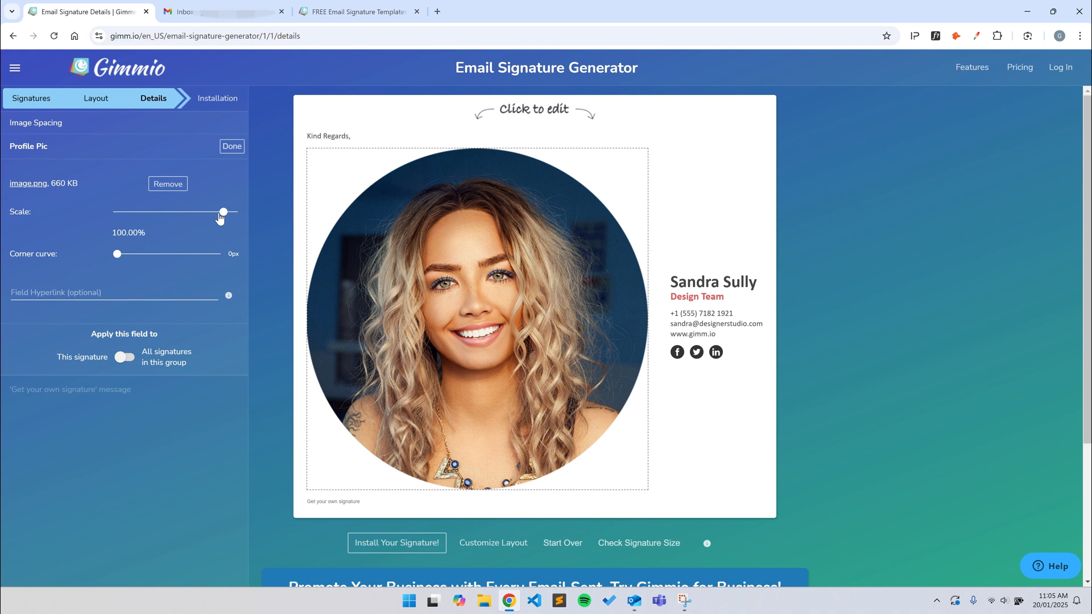
{"action": "left_click_drag", "start_coordinate": [222, 212], "coordinate": [184, 211]}
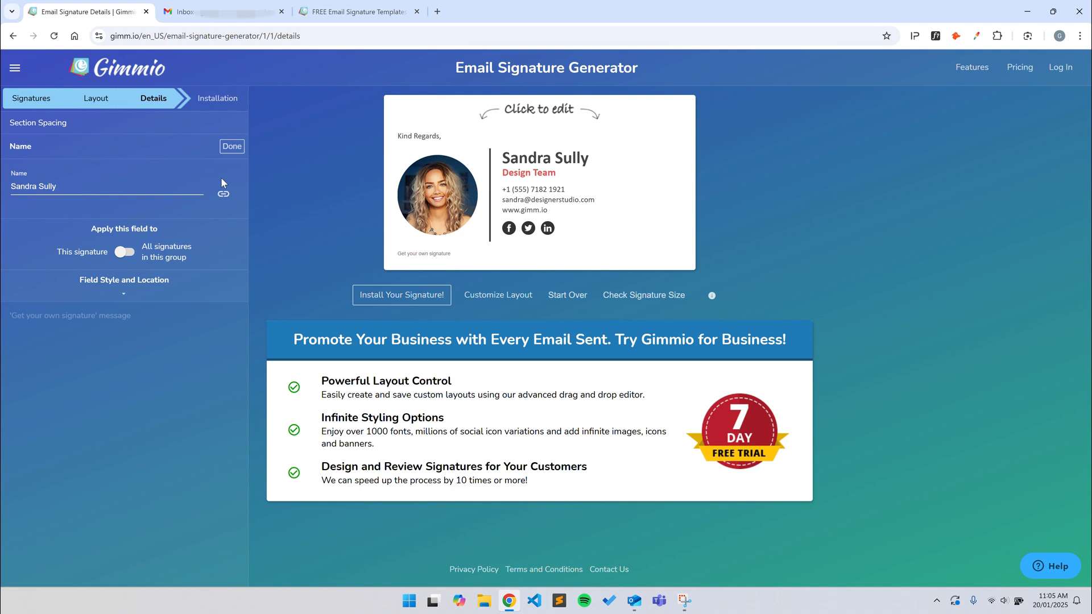
{"action": "left_click", "coordinate": [105, 186]}
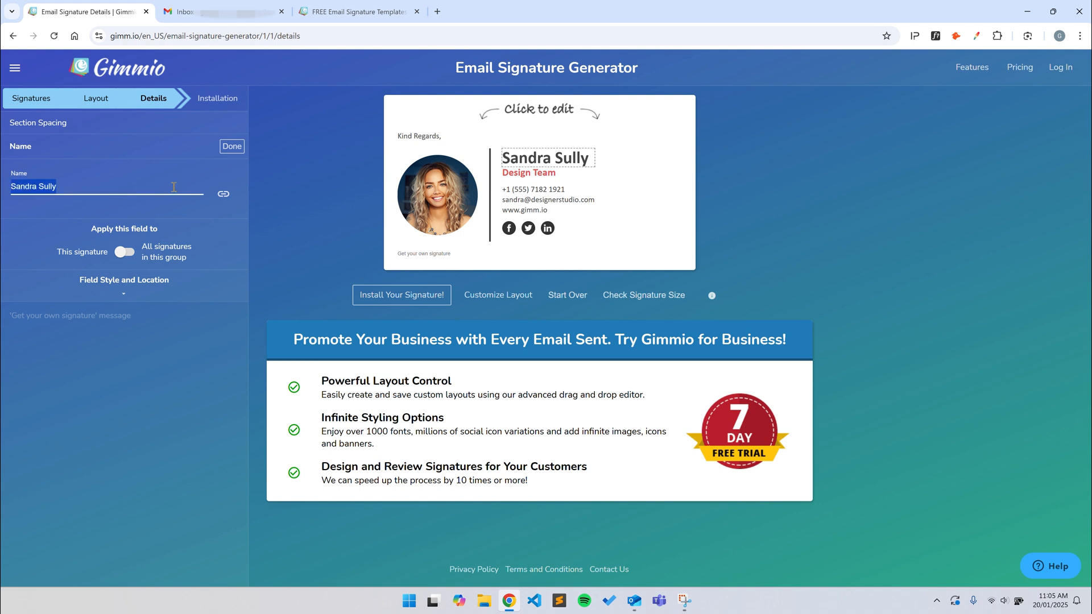
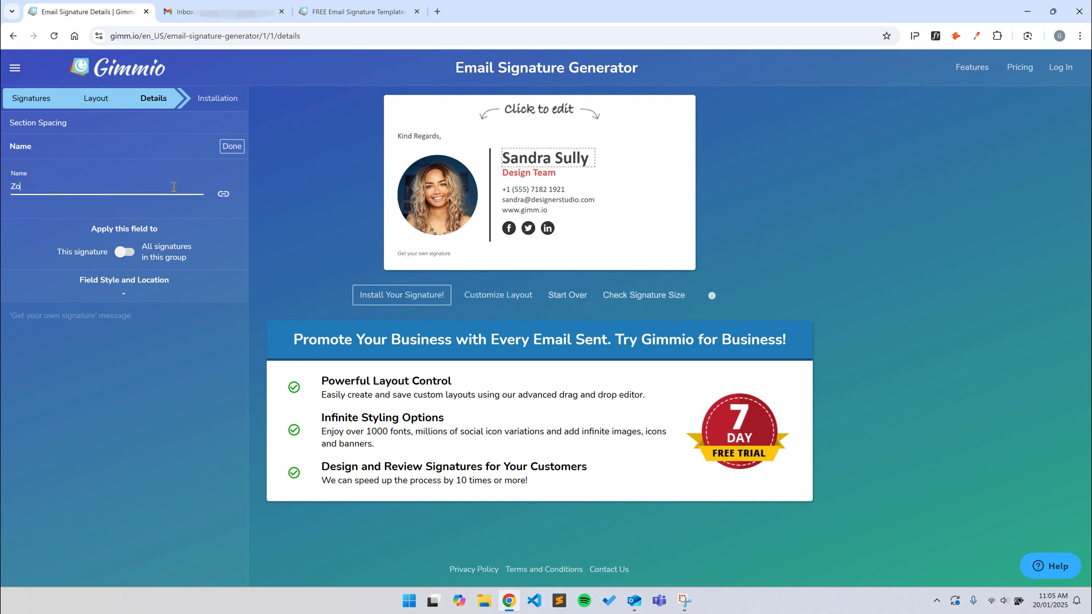
{"action": "type", "text": "Realtor"}
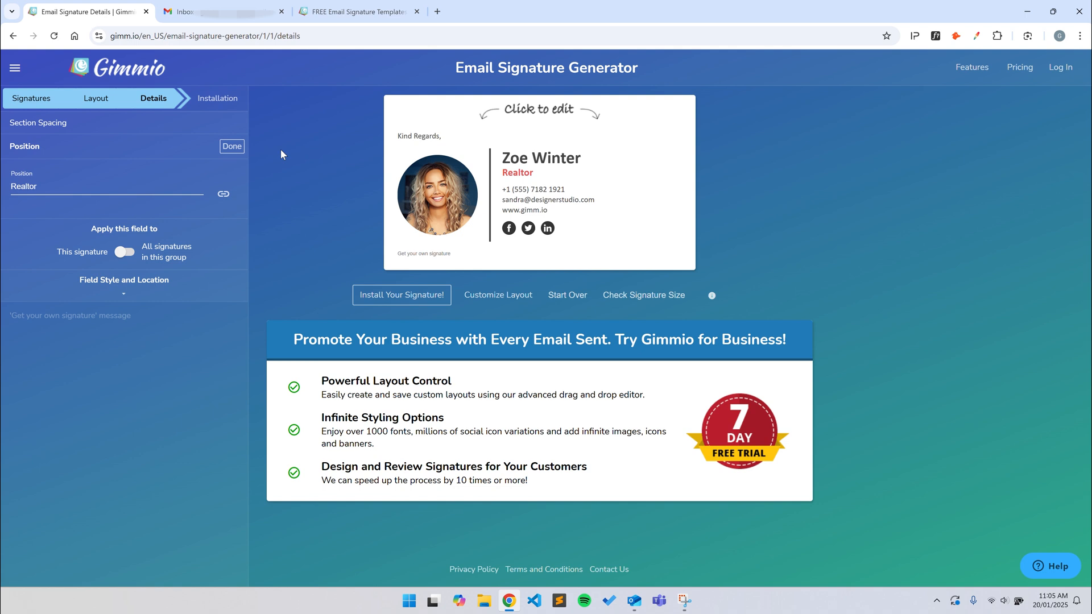
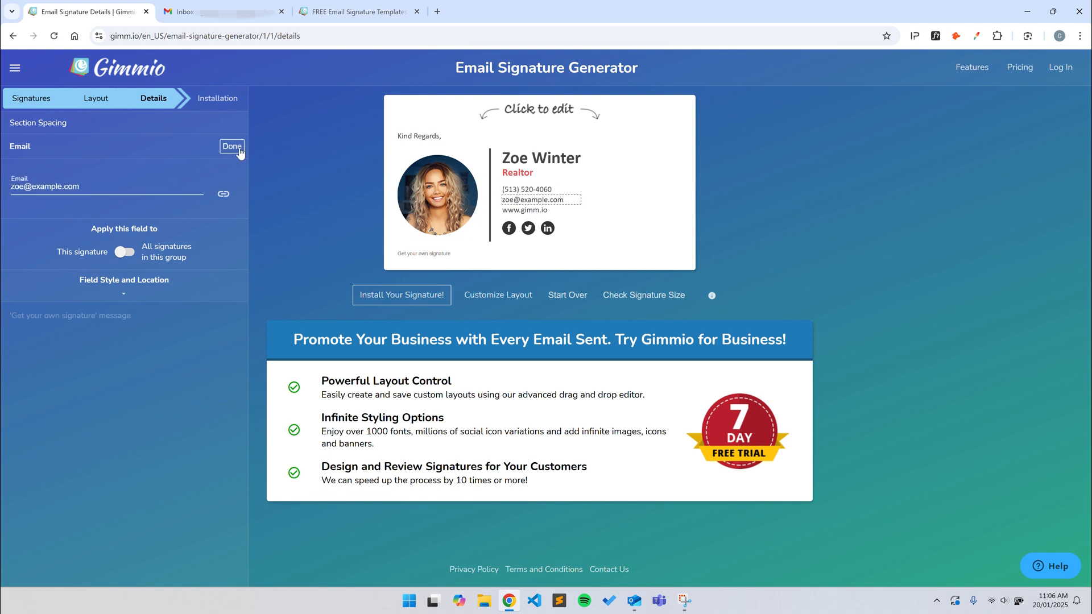
{"action": "left_click", "coordinate": [232, 146]}
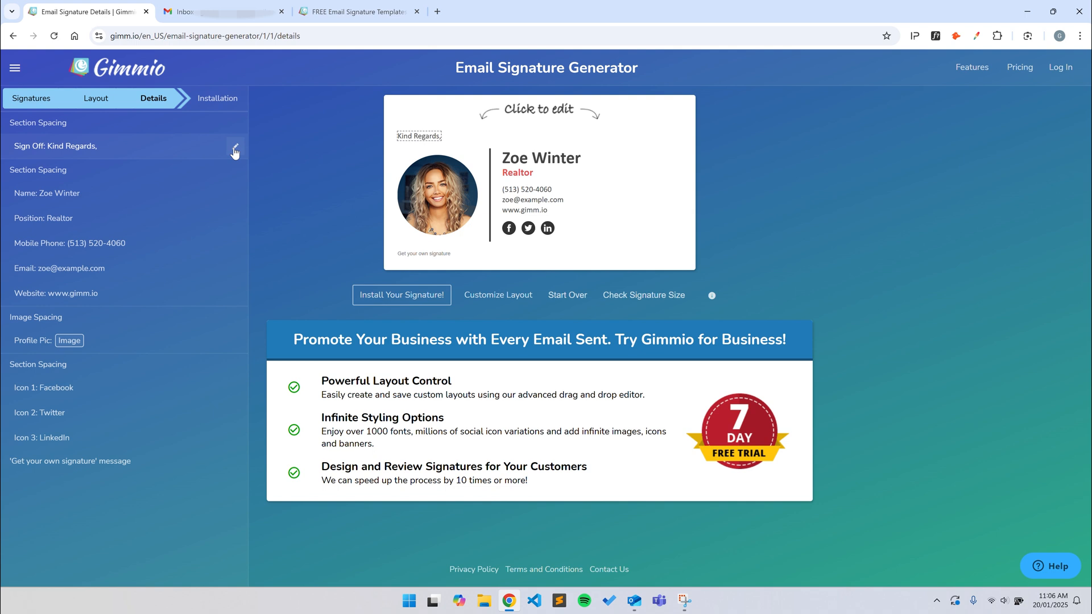
{"action": "left_click", "coordinate": [74, 294]}
{"action": "type", "text": "h"}
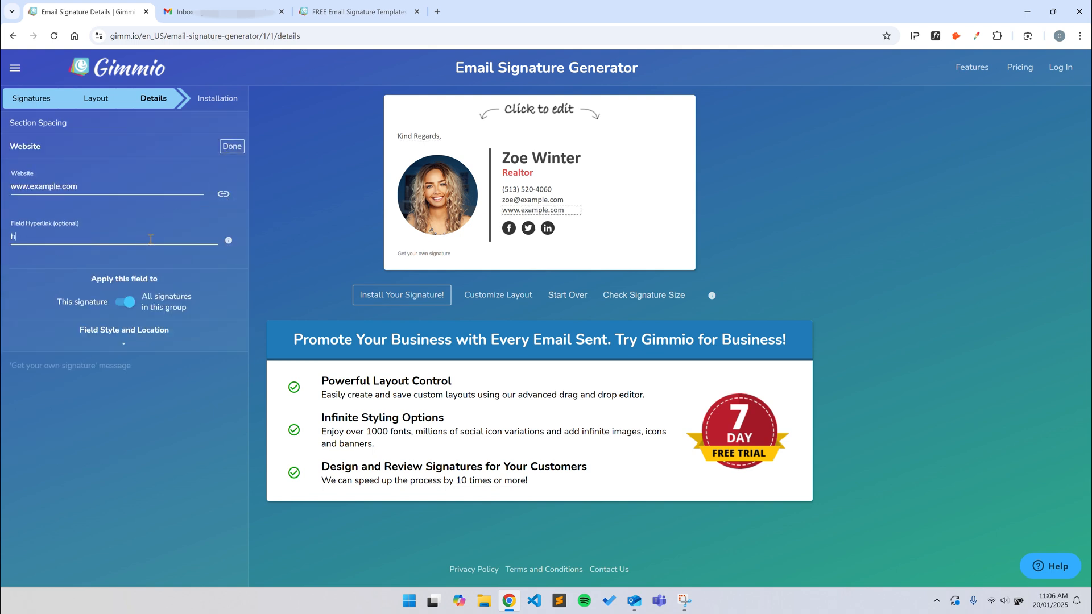
{"action": "type", "text": "ttps://www.example.com"}
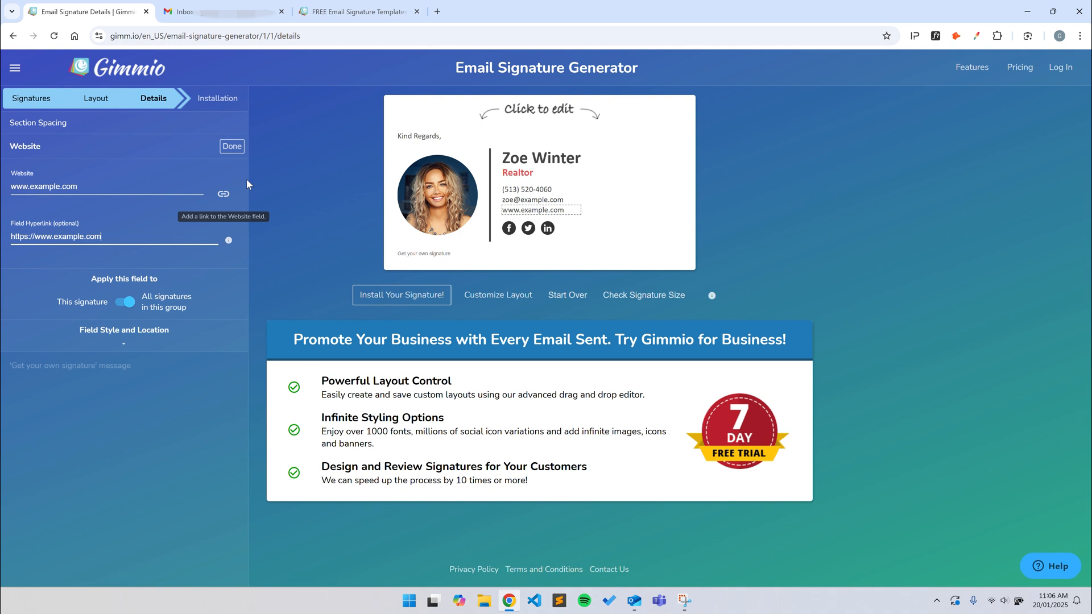
{"action": "left_click", "coordinate": [231, 146]}
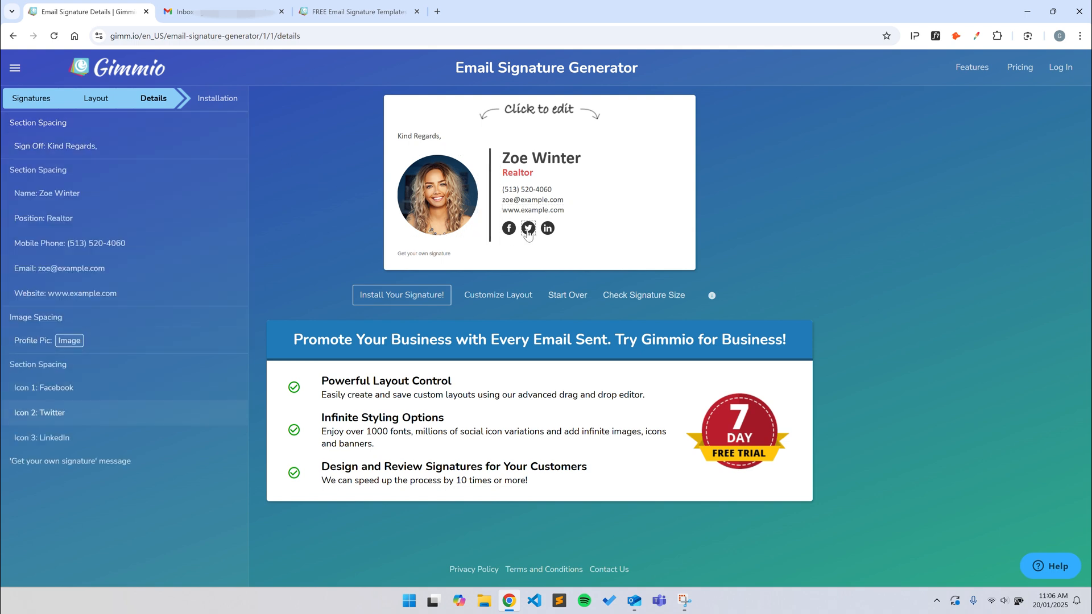
{"action": "left_click", "coordinate": [528, 228]}
{"action": "type", "text": "ht"}
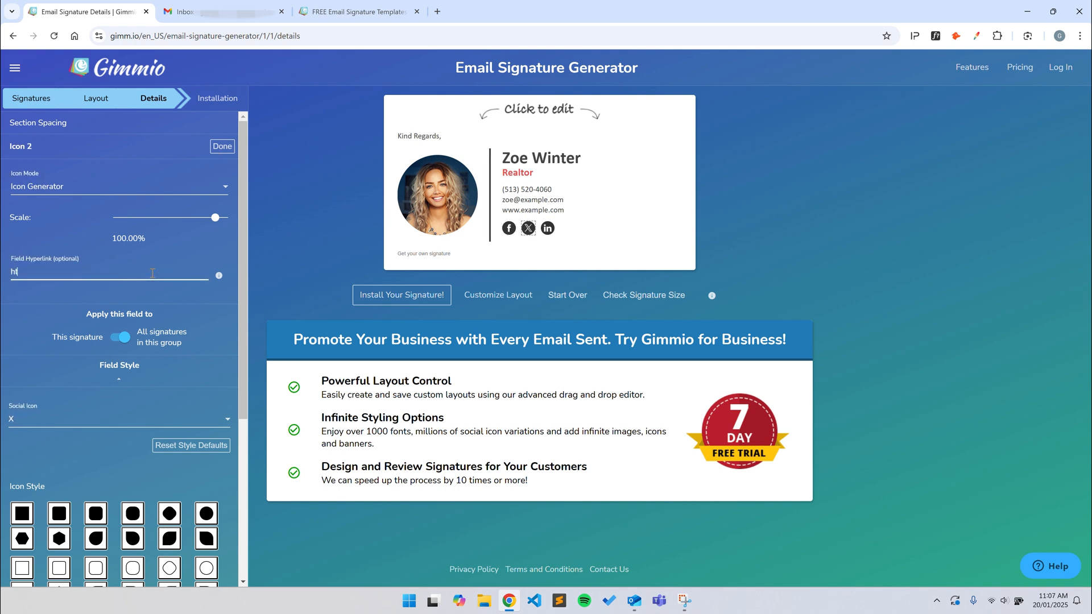
{"action": "left_click", "coordinate": [547, 228]}
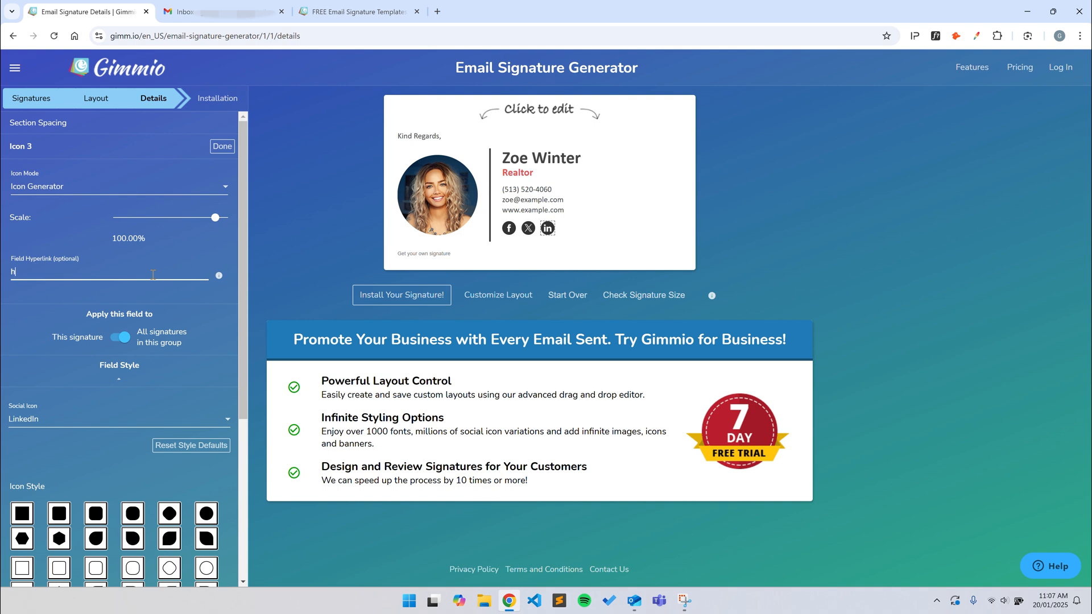
{"action": "type", "text": "https://linkedin.com/some-profile"}
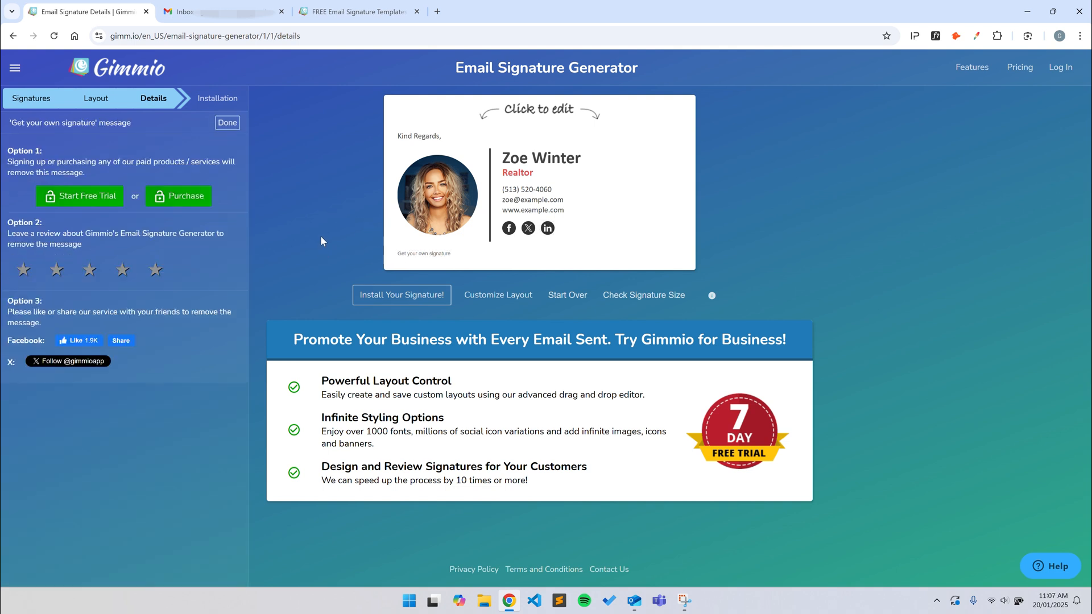
{"action": "mouse_move", "coordinate": [283, 294]}
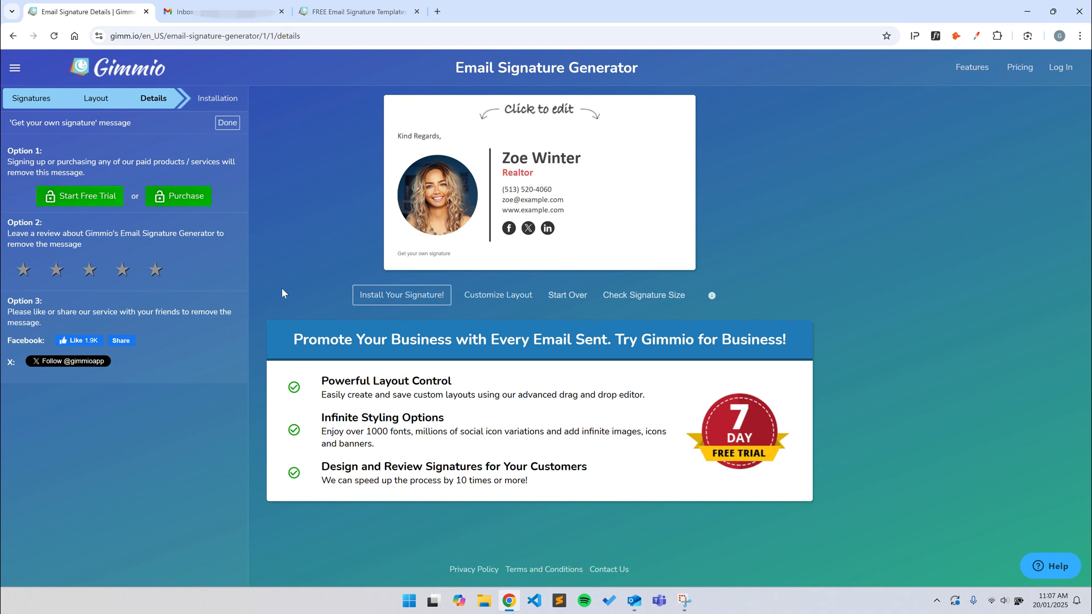
{"action": "mouse_move", "coordinate": [324, 249]}
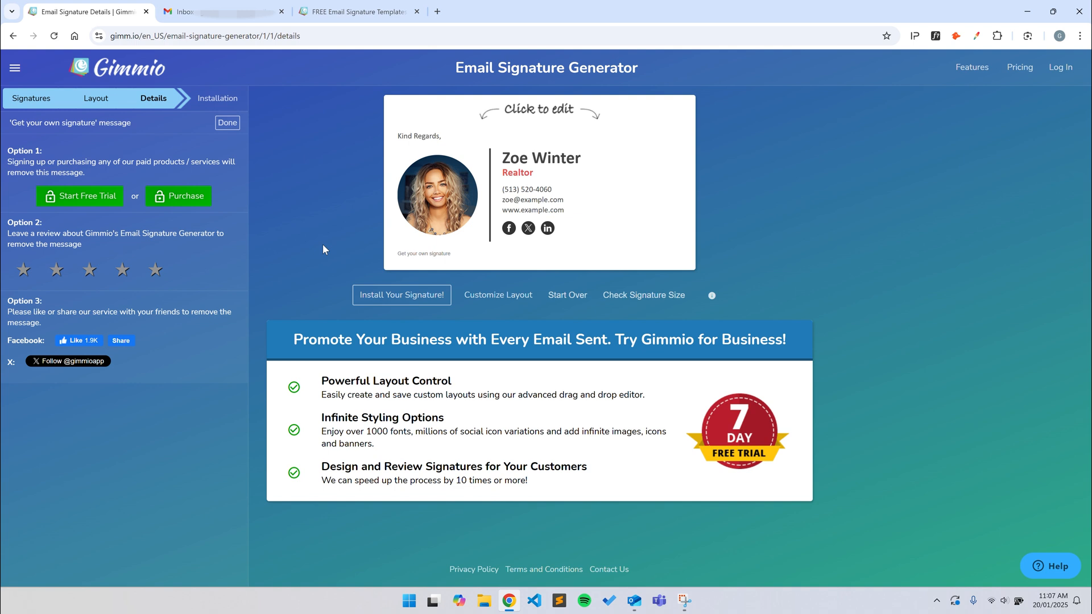
{"action": "mouse_move", "coordinate": [401, 294]}
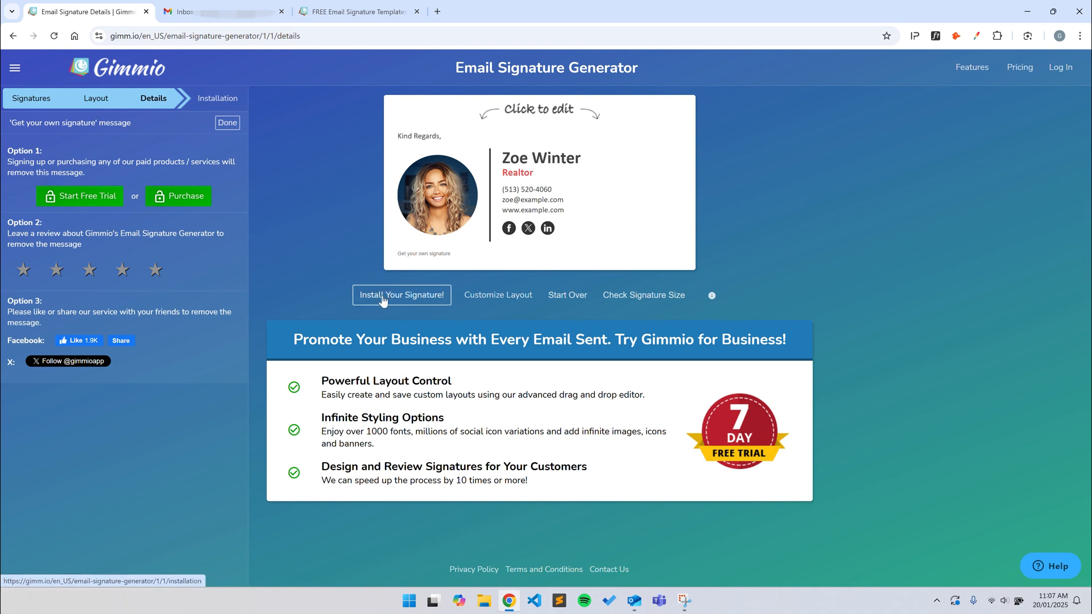
Proceed to the Install Your Signature step
{"action": "left_click", "coordinate": [401, 295]}
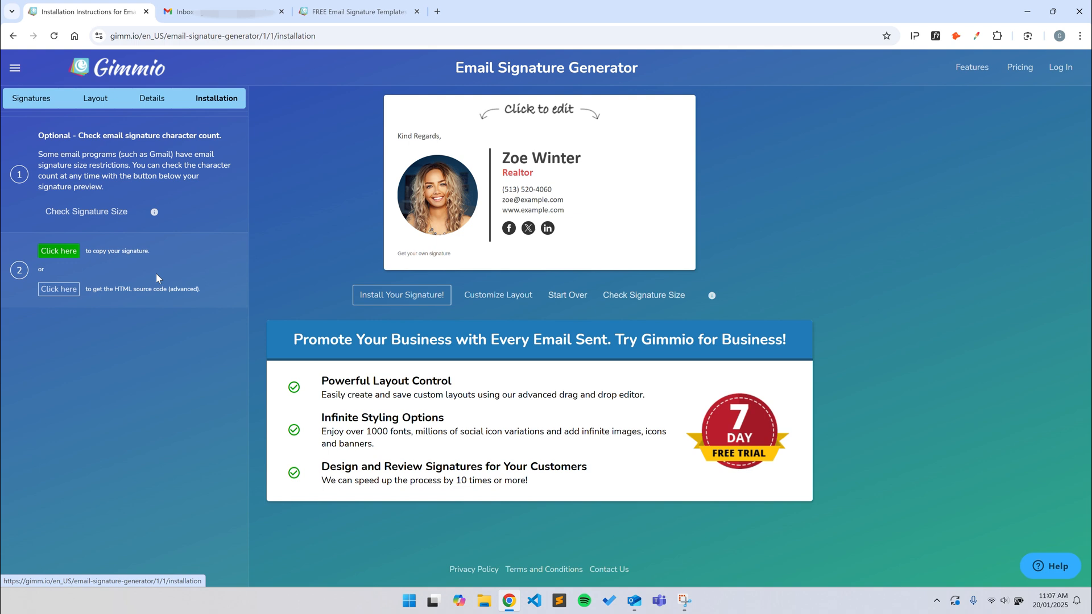
Copy the signature, search install help for Outlook and Gmail, then return to Gmail
{"action": "left_click", "coordinate": [58, 251]}
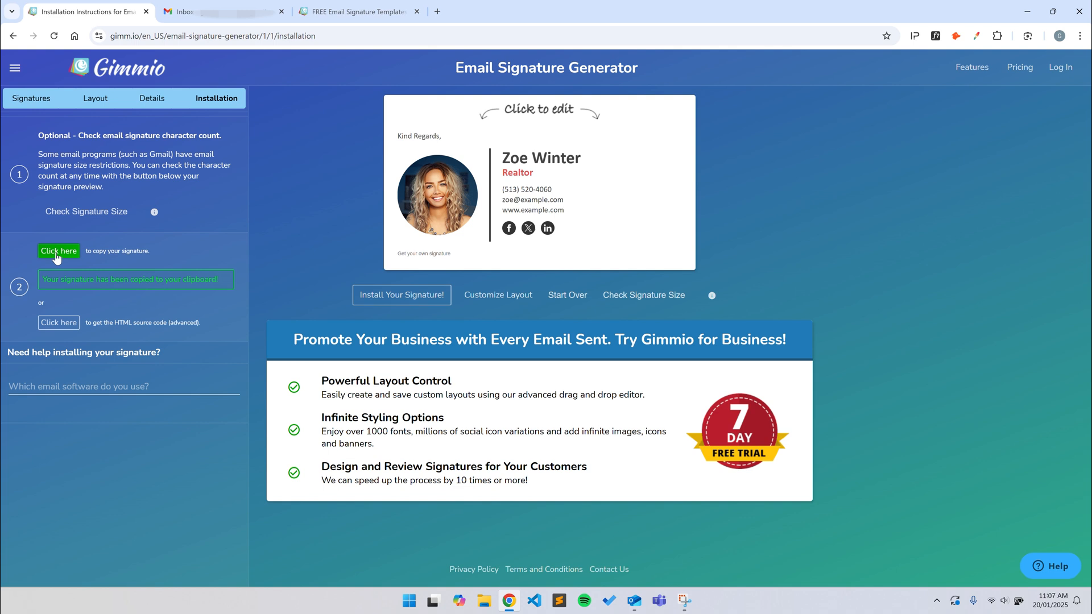
{"action": "left_click", "coordinate": [123, 387]}
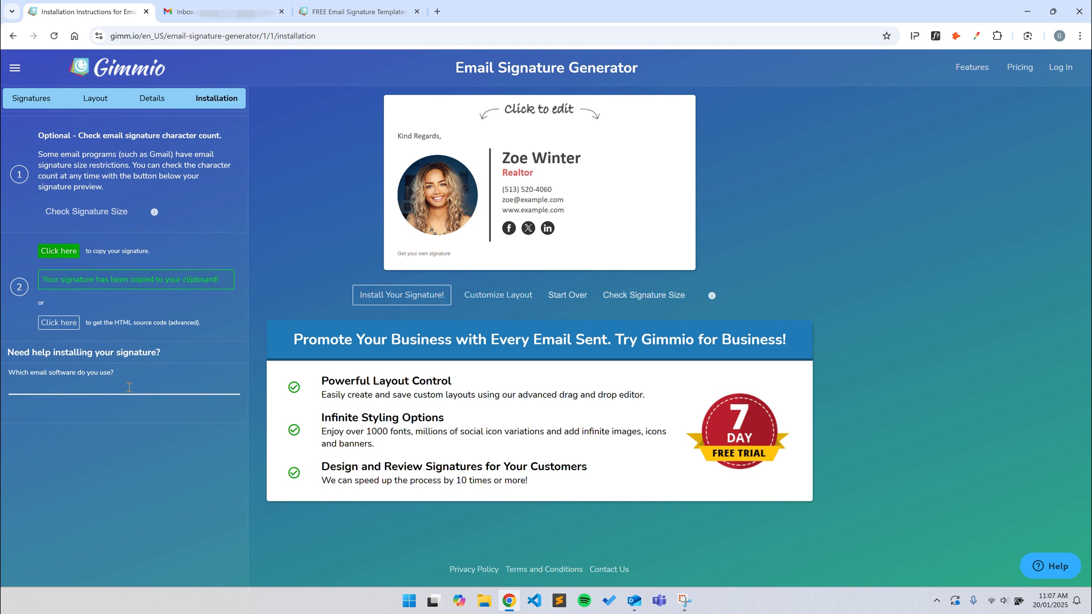
{"action": "type", "text": "outl"}
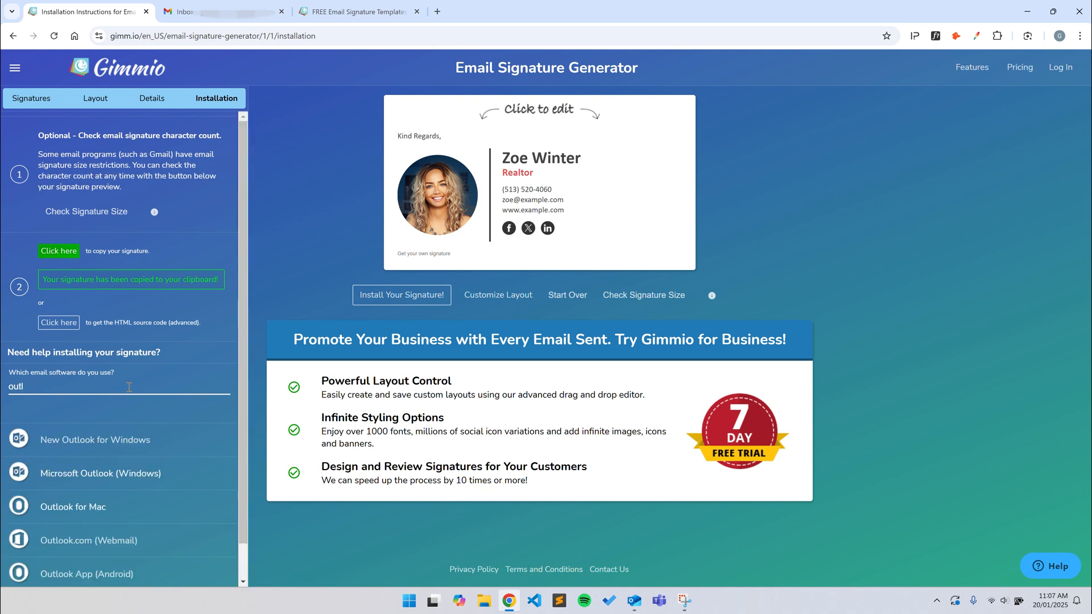
{"action": "type", "text": "gma"}
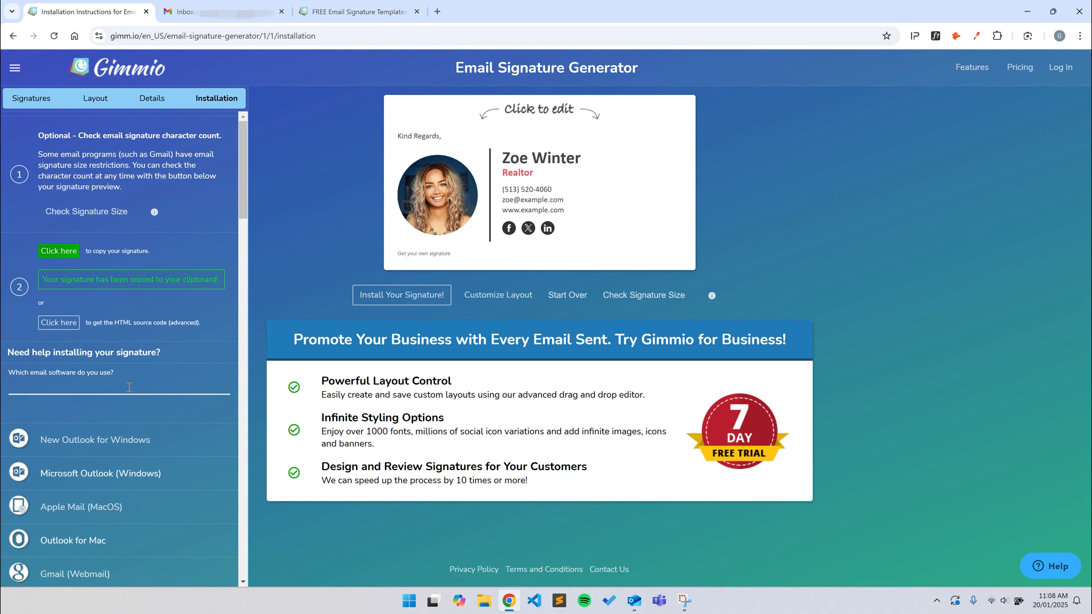
{"action": "left_click", "coordinate": [223, 11]}
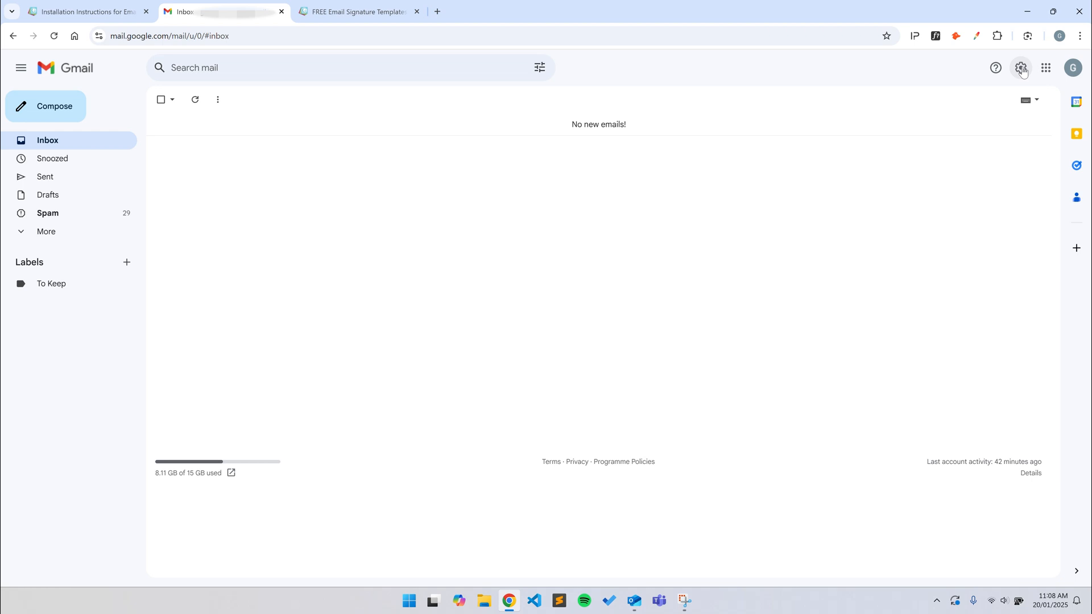
{"action": "left_click", "coordinate": [1020, 68]}
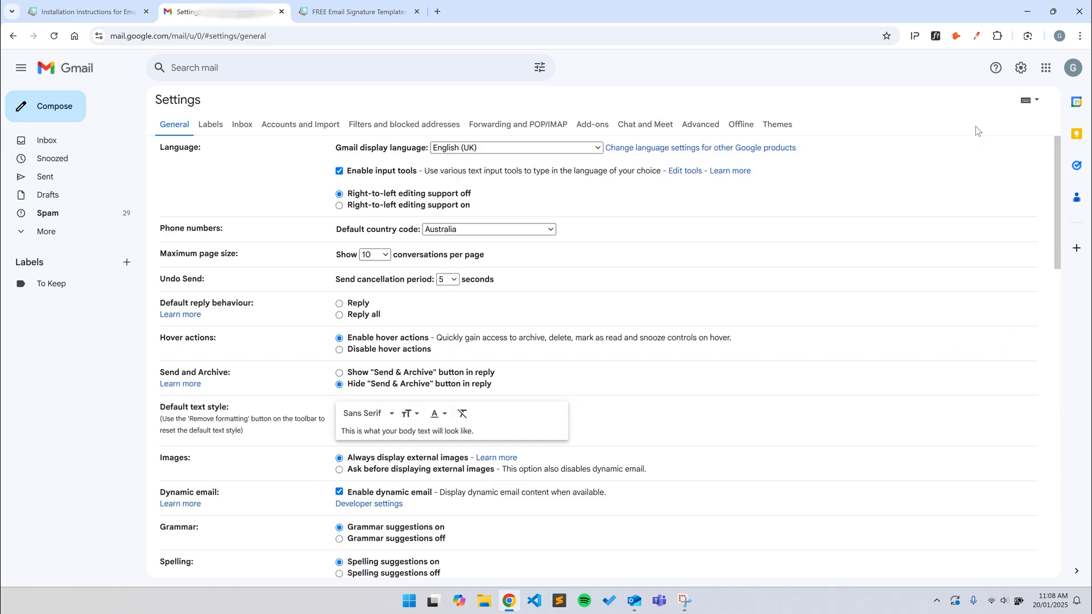
{"action": "scroll", "scroll_direction": "down", "scroll_amount": 3}
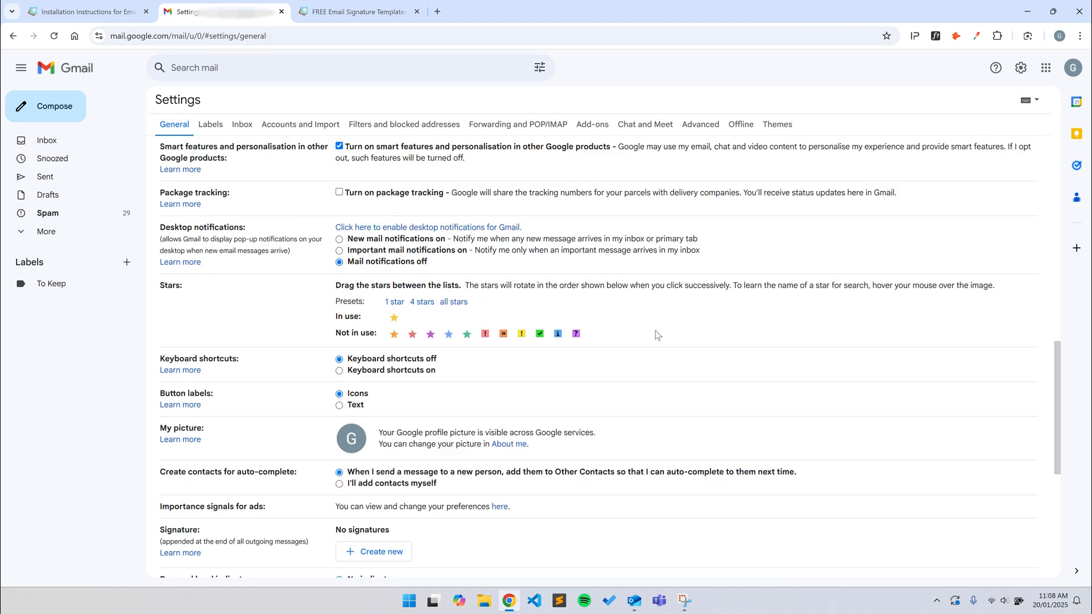
{"action": "scroll", "scroll_direction": "down", "scroll_amount": 3}
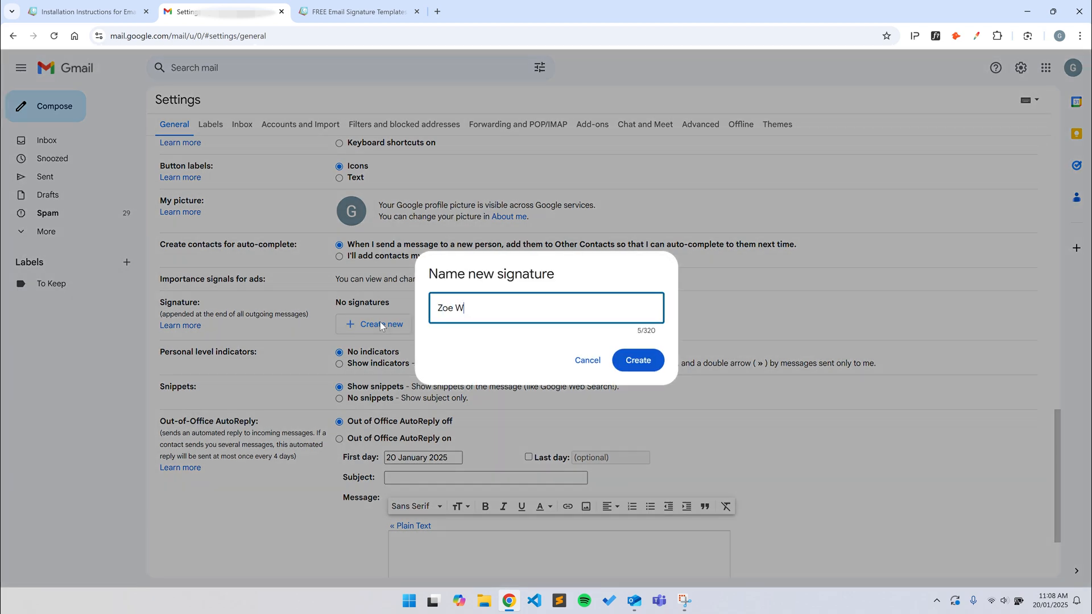
{"action": "left_click", "coordinate": [637, 360]}
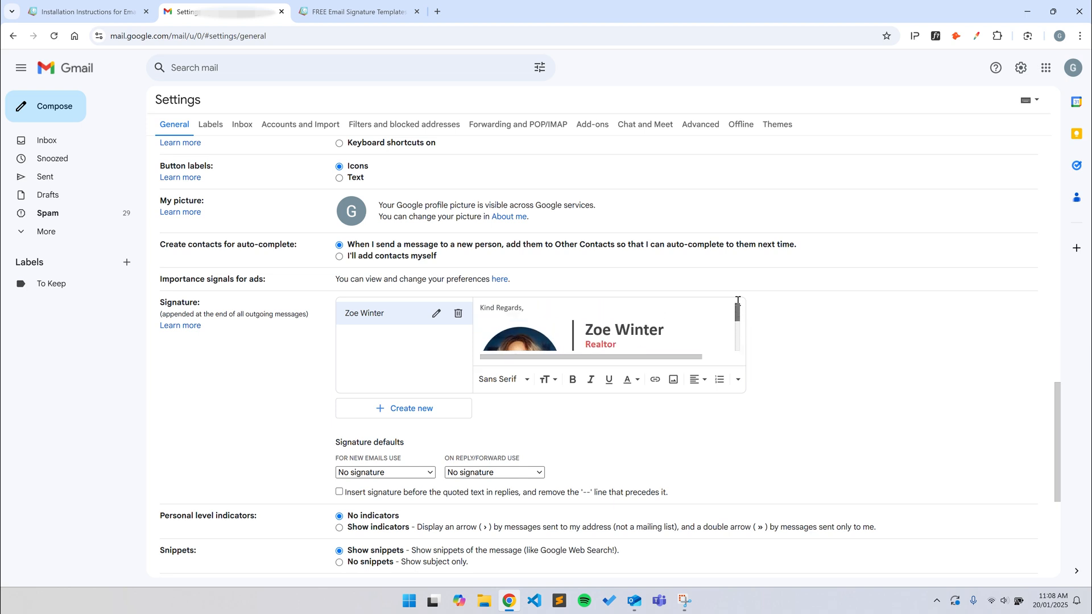
{"action": "scroll", "scroll_direction": "down", "scroll_amount": 3}
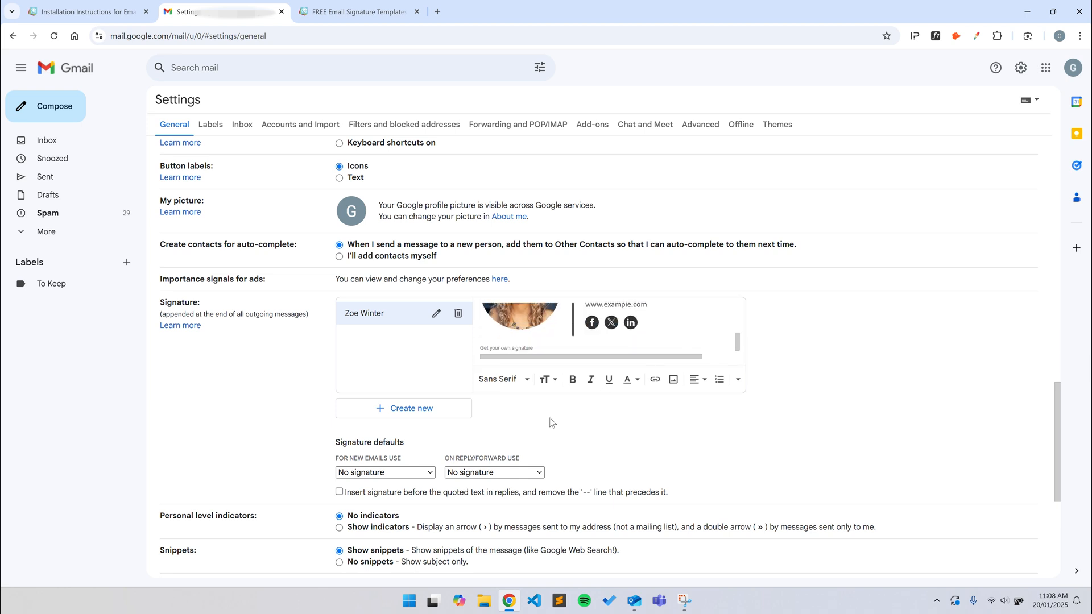
{"action": "left_click", "coordinate": [385, 472]}
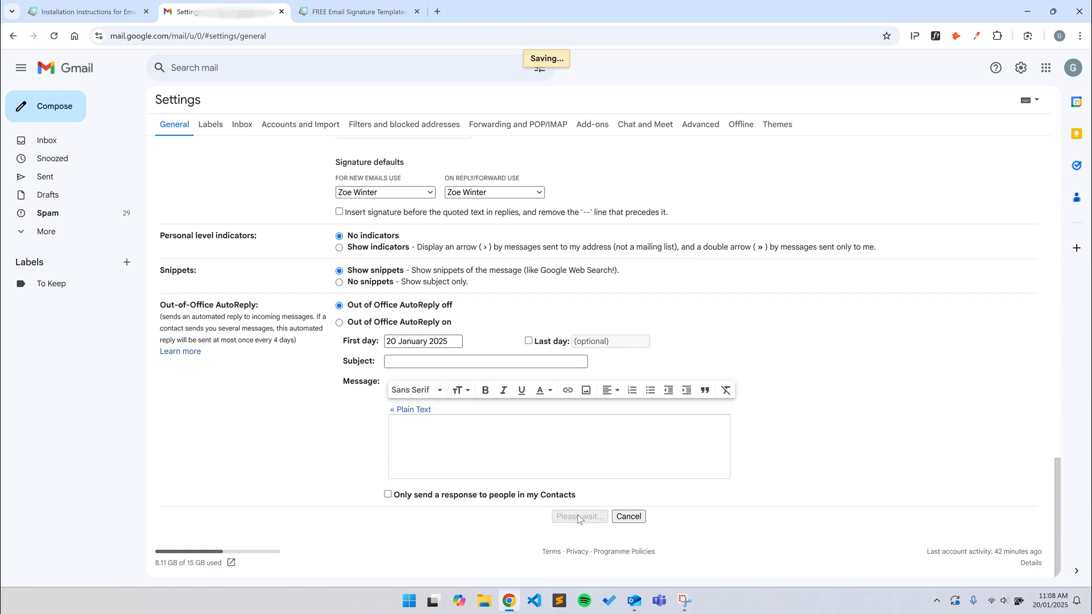
{"action": "left_click", "coordinate": [579, 516]}
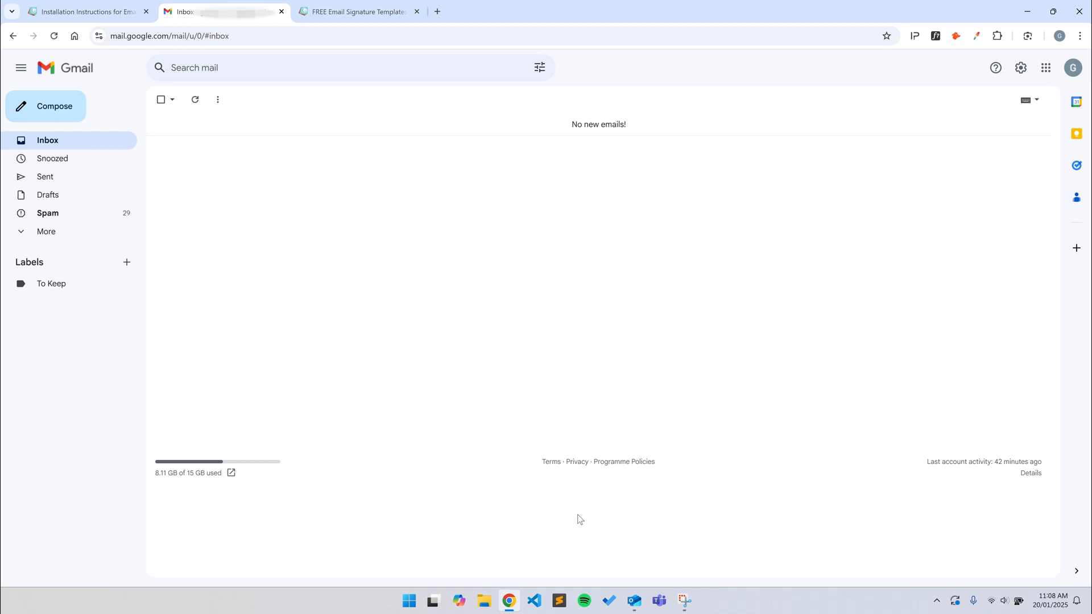
{"action": "mouse_move", "coordinate": [73, 118]}
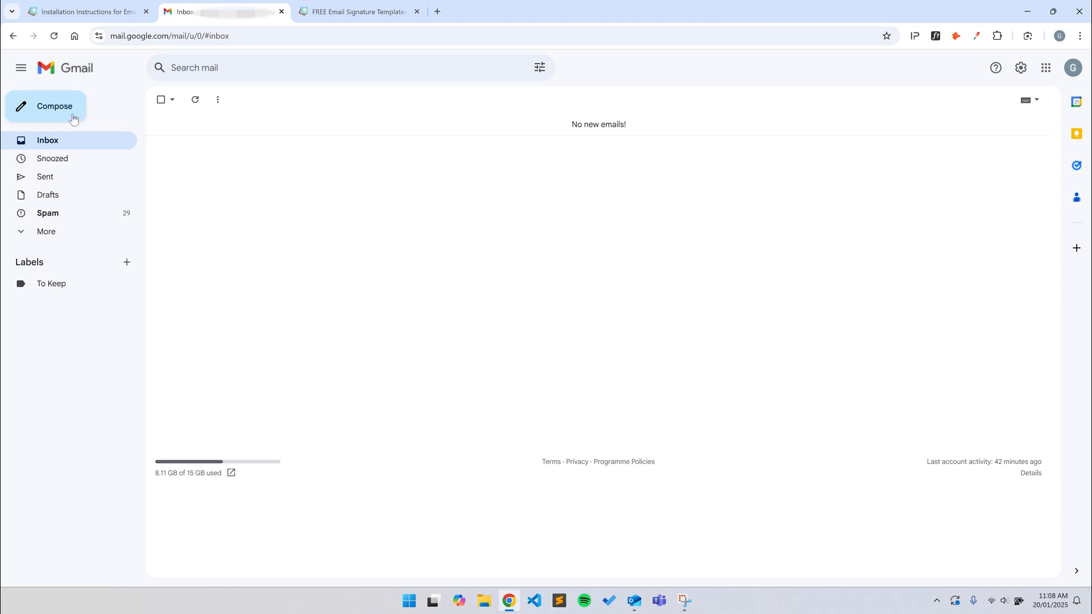
{"action": "left_click", "coordinate": [54, 106]}
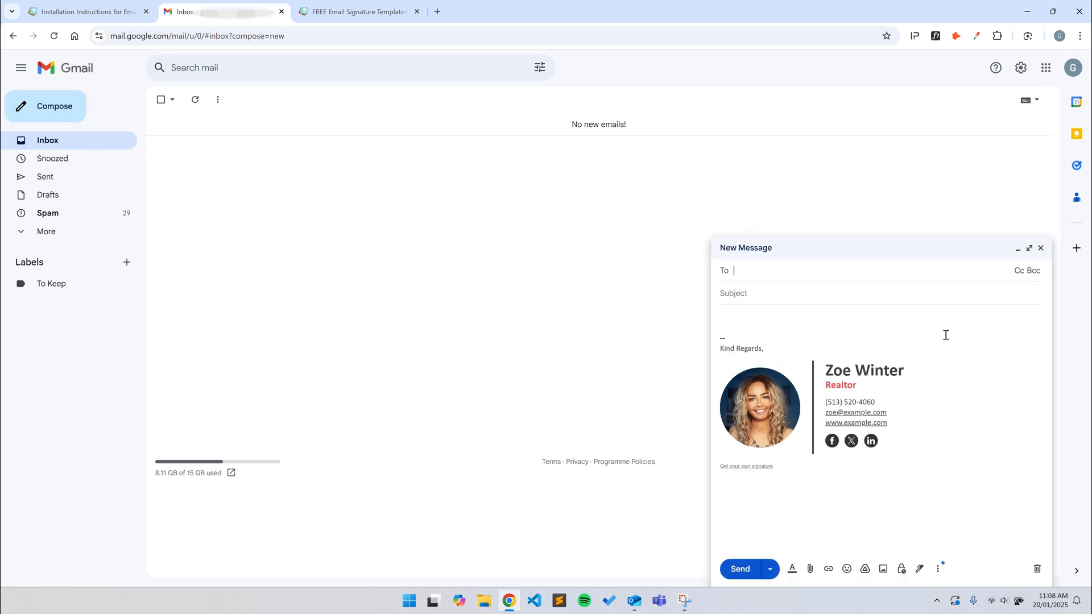
{"action": "mouse_move", "coordinate": [602, 350]}
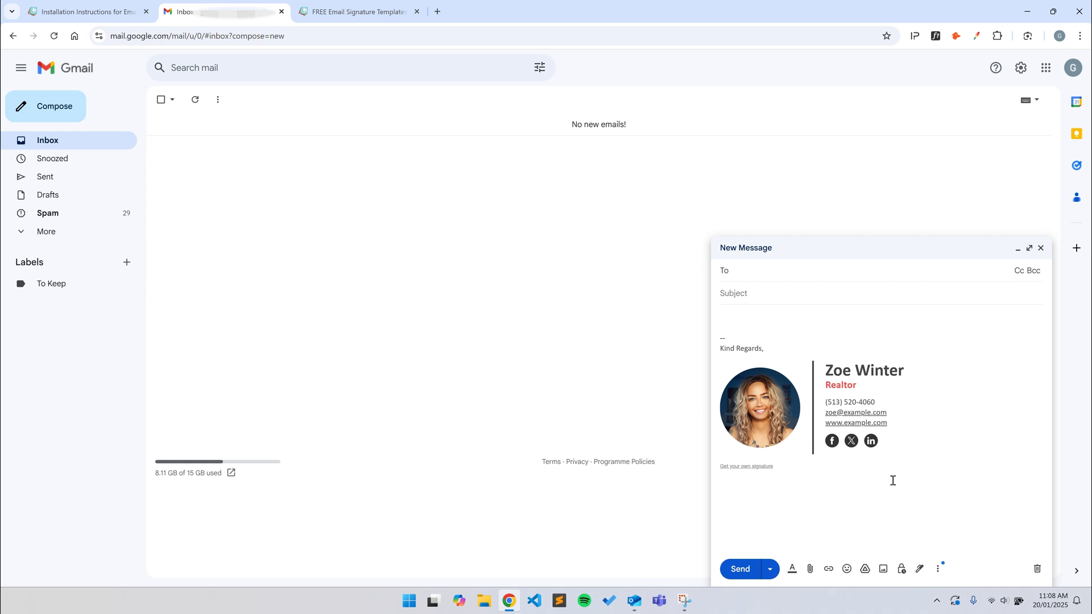
{"action": "mouse_move", "coordinate": [524, 326]}
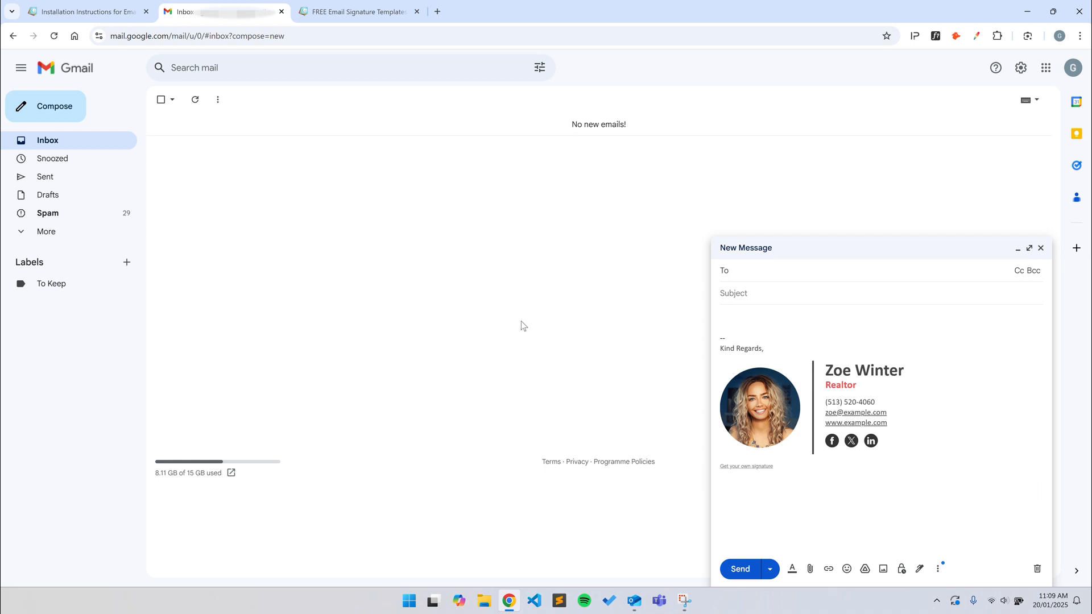
{"action": "left_click", "coordinate": [734, 270]}
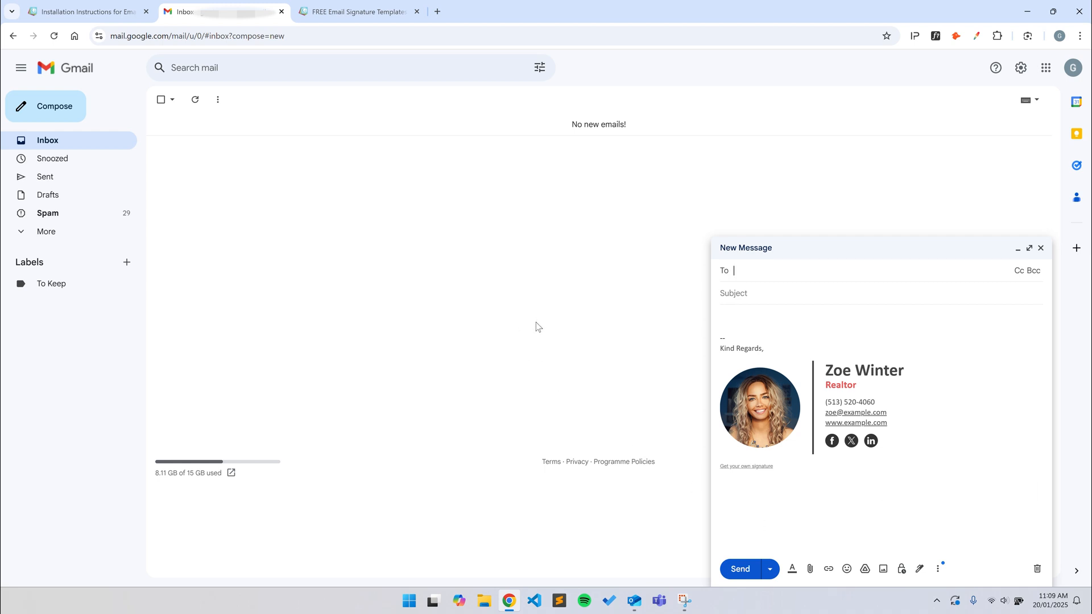
{"action": "left_click", "coordinate": [633, 601]}
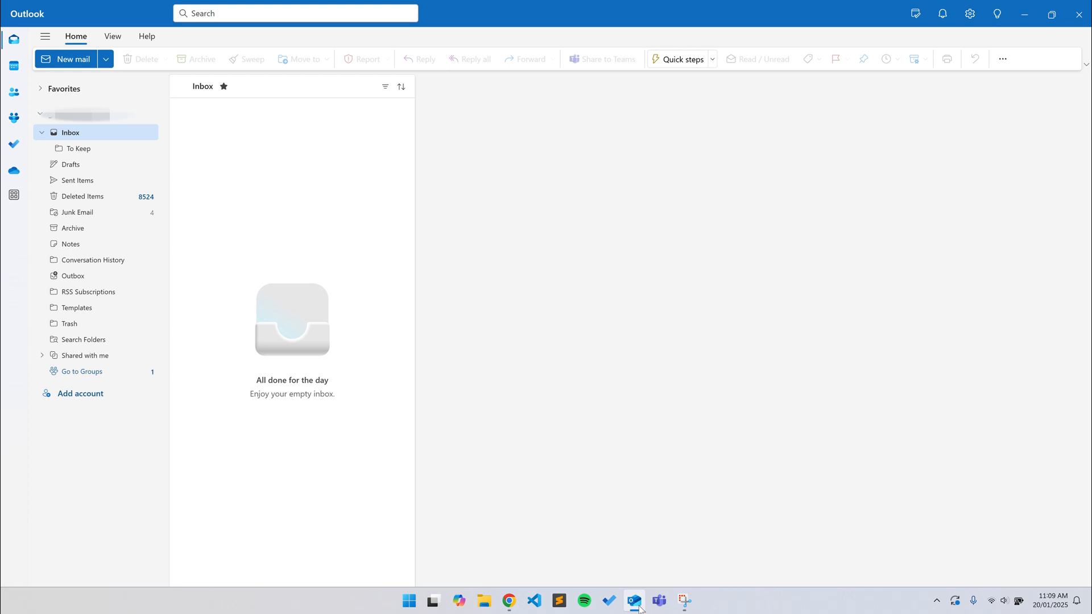
{"action": "left_click", "coordinate": [968, 13]}
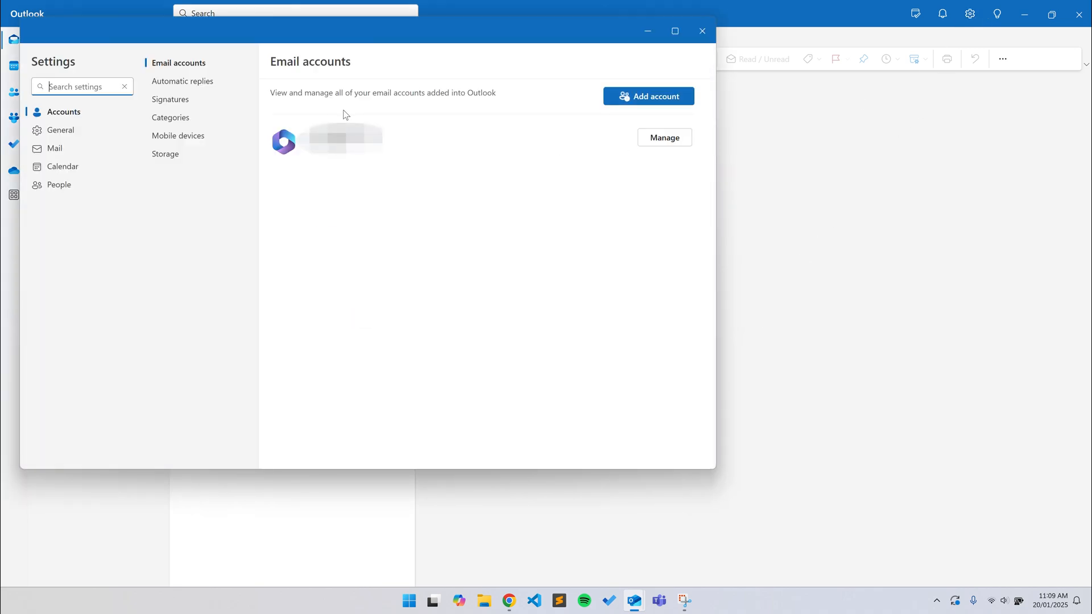
{"action": "left_click", "coordinate": [170, 99]}
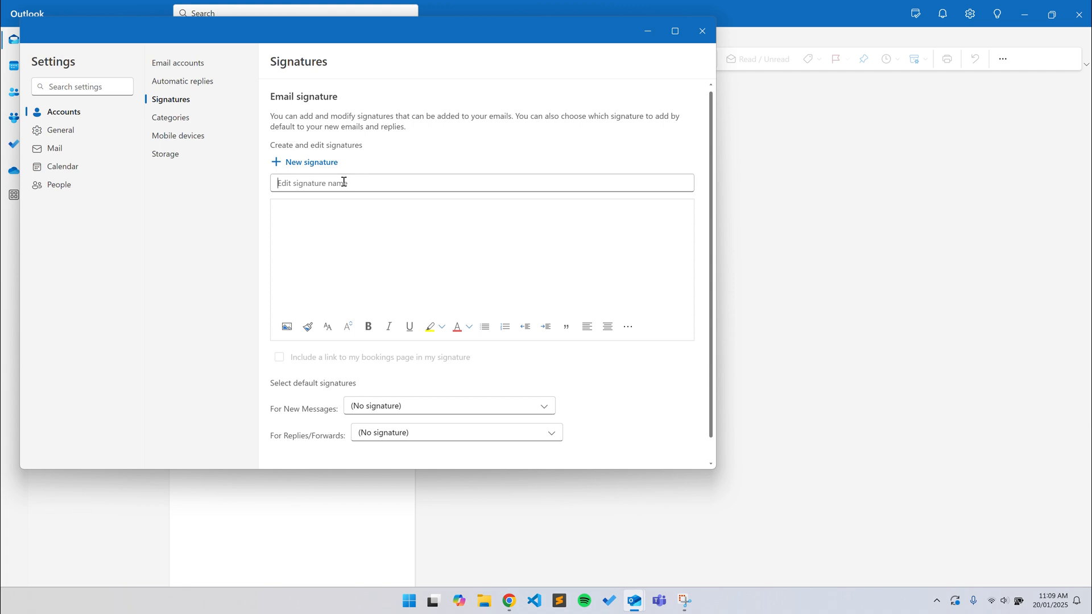
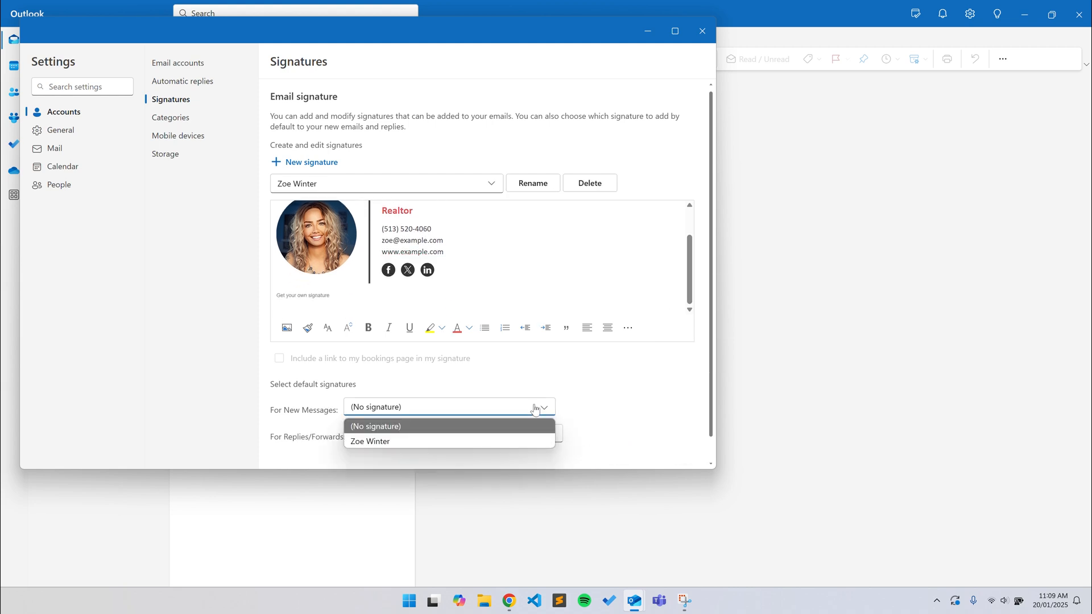
{"action": "left_click", "coordinate": [370, 440]}
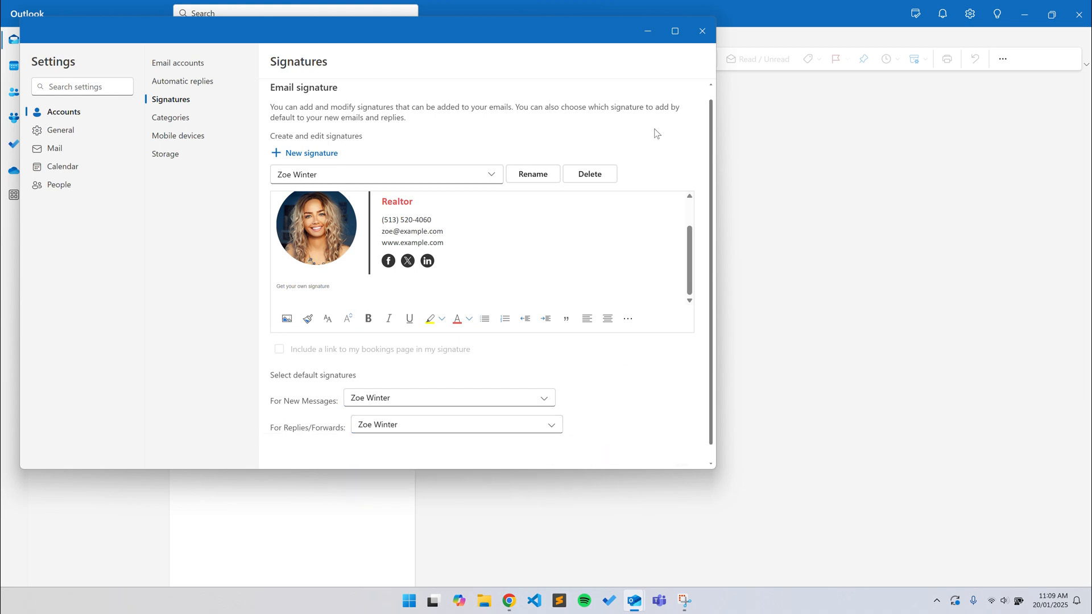
{"action": "left_click", "coordinate": [701, 31]}
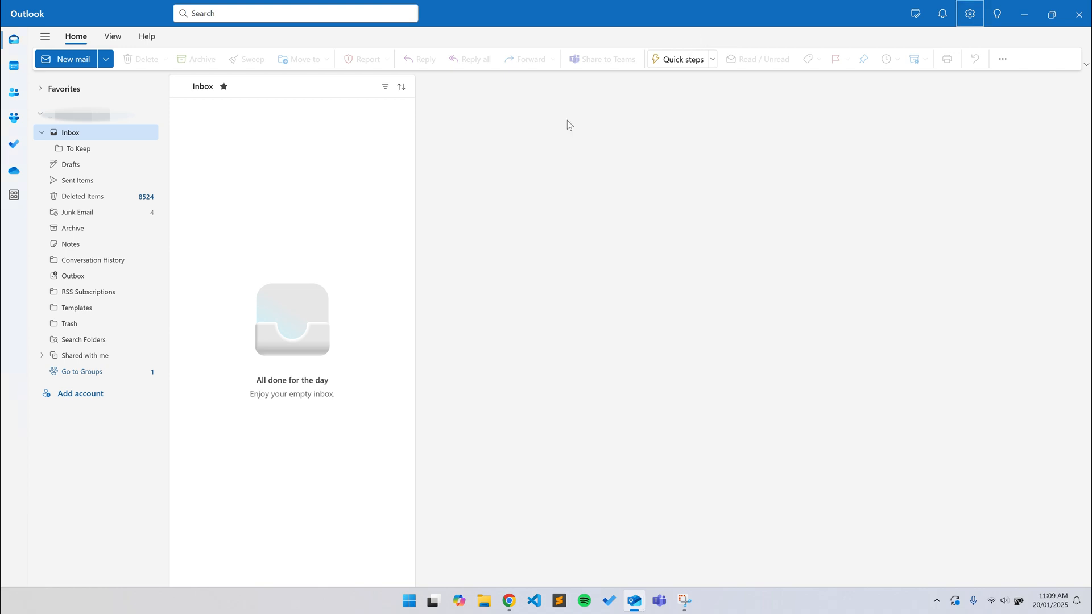
{"action": "left_click", "coordinate": [72, 59]}
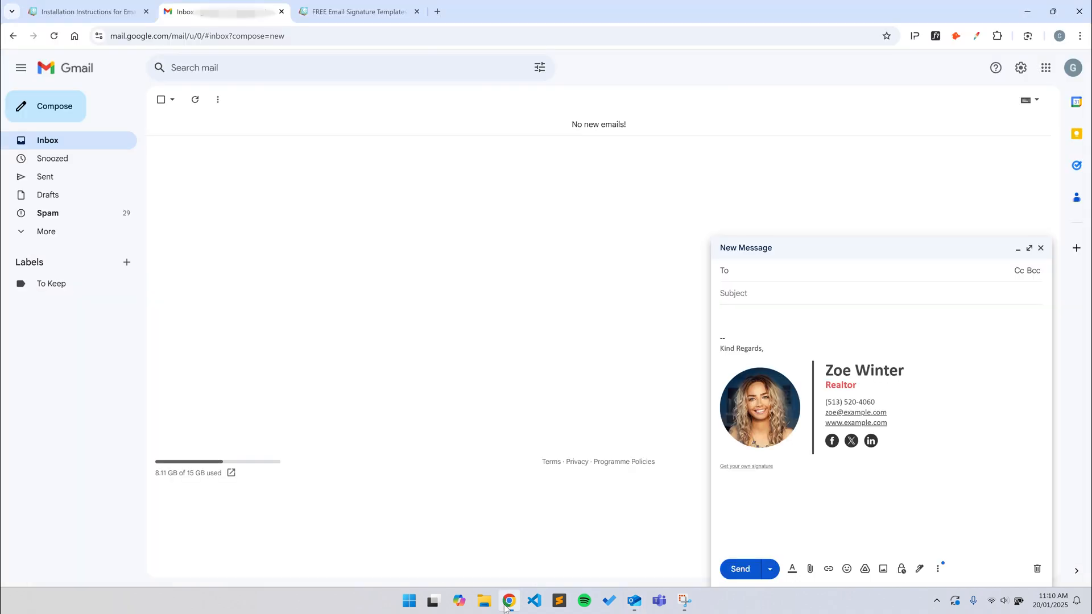
Expand the name field's trial-locked Field Style and Location options, then view the free templates page
{"action": "left_click", "coordinate": [83, 11]}
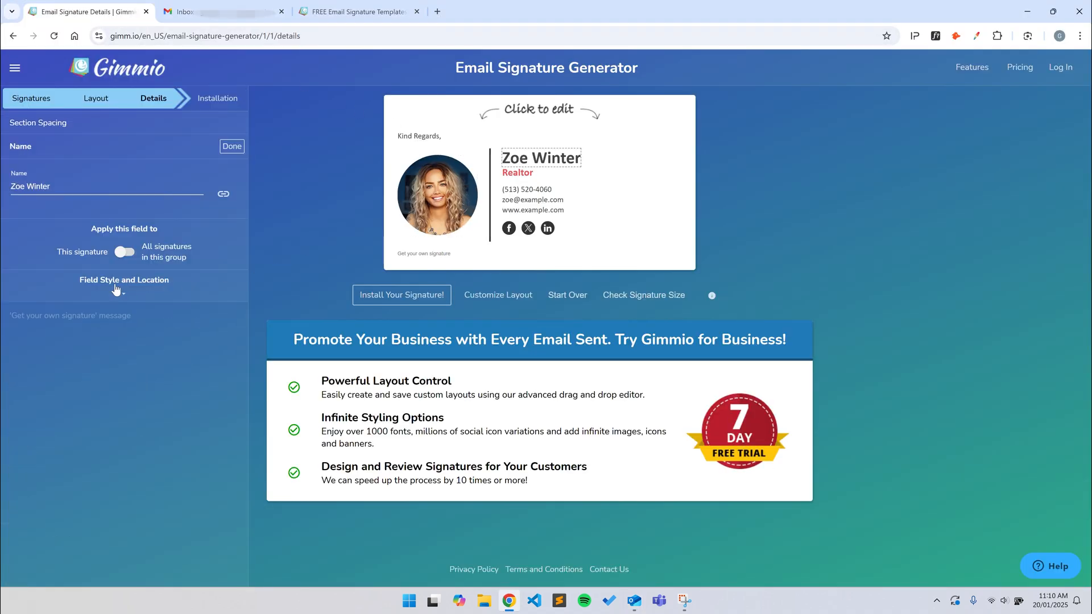
{"action": "left_click", "coordinate": [124, 279]}
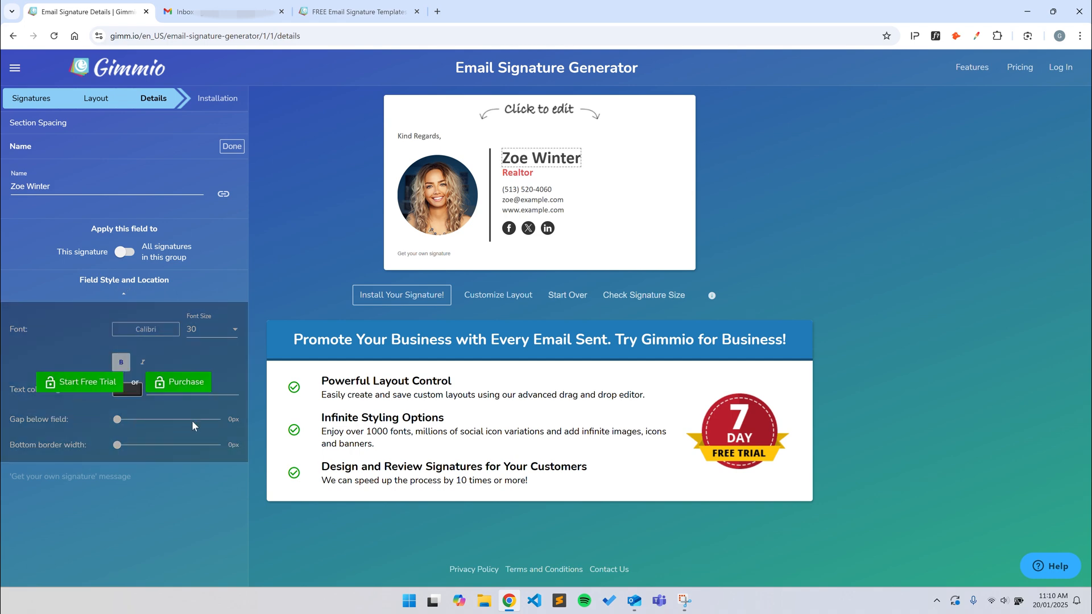
{"action": "left_click", "coordinate": [356, 12]}
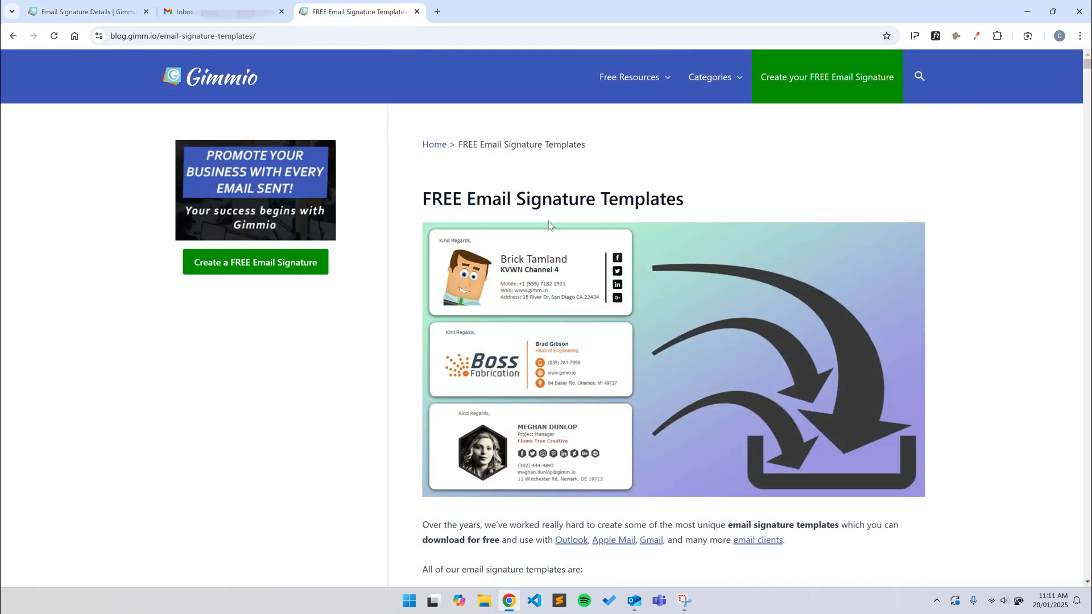
Scroll through the free template designs from Brad Gibson down to Tanya Bisskutt
{"action": "scroll", "scroll_direction": "down", "scroll_amount": 3}
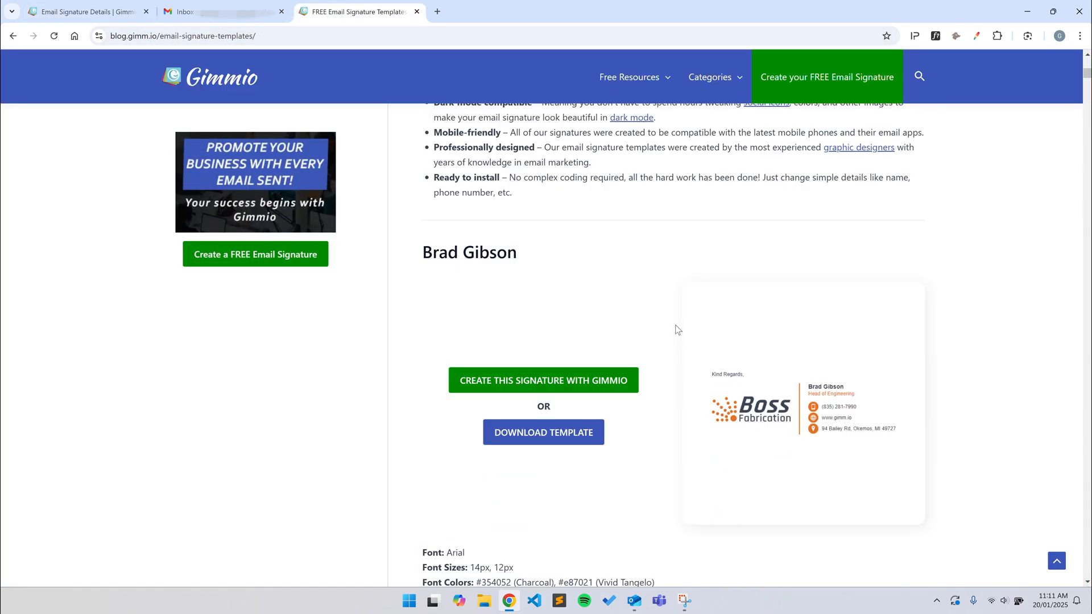
{"action": "scroll", "scroll_direction": "down", "scroll_amount": 3}
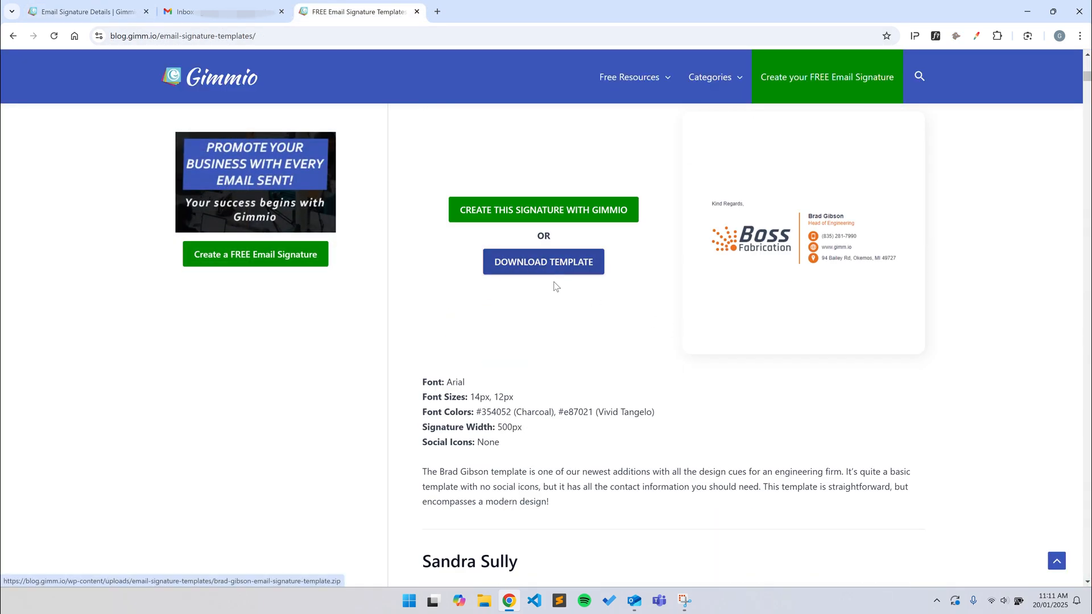
{"action": "scroll", "scroll_direction": "down", "scroll_amount": 3}
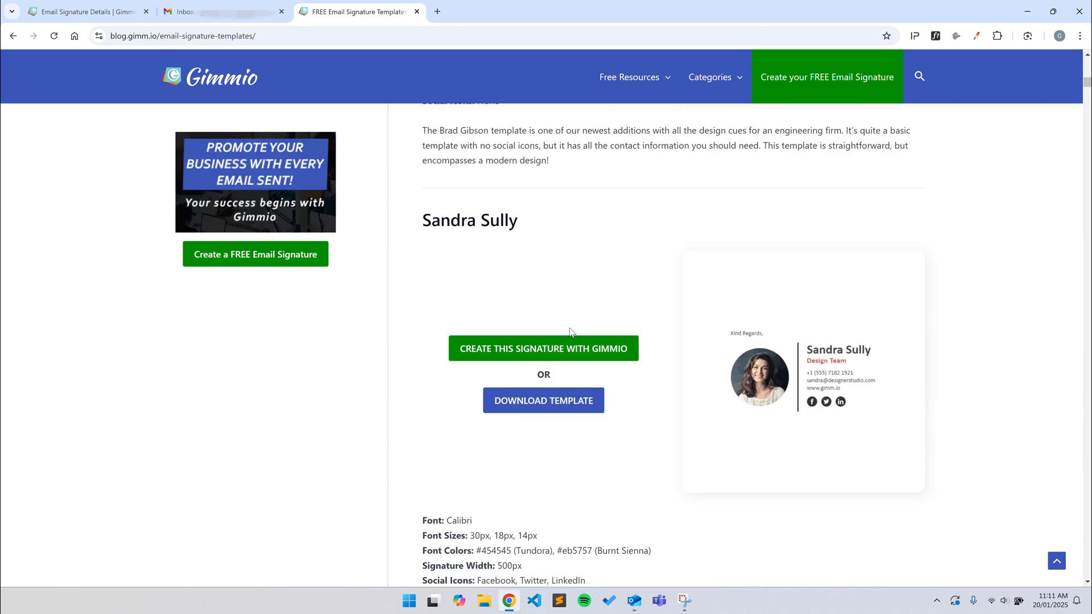
{"action": "scroll", "scroll_direction": "down", "scroll_amount": 3}
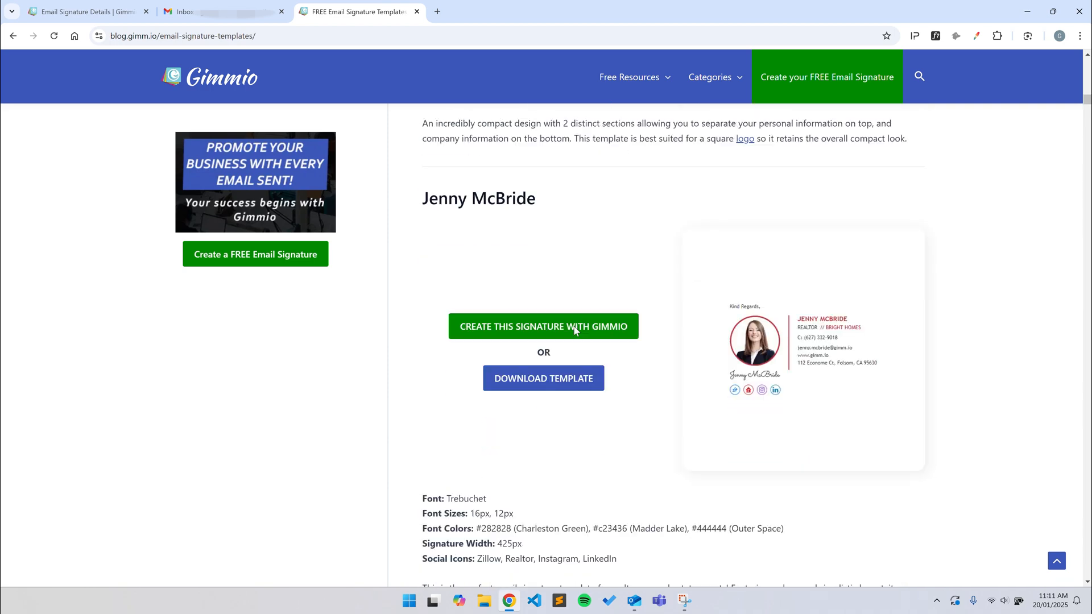
{"action": "scroll", "scroll_direction": "down", "scroll_amount": 3}
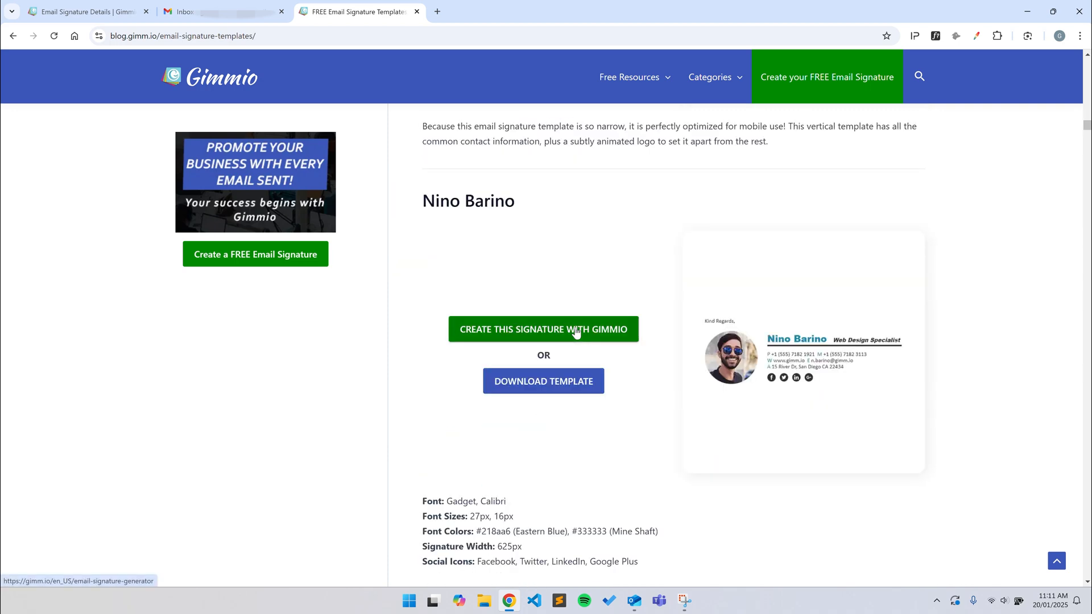
{"action": "scroll", "scroll_direction": "down", "scroll_amount": 3}
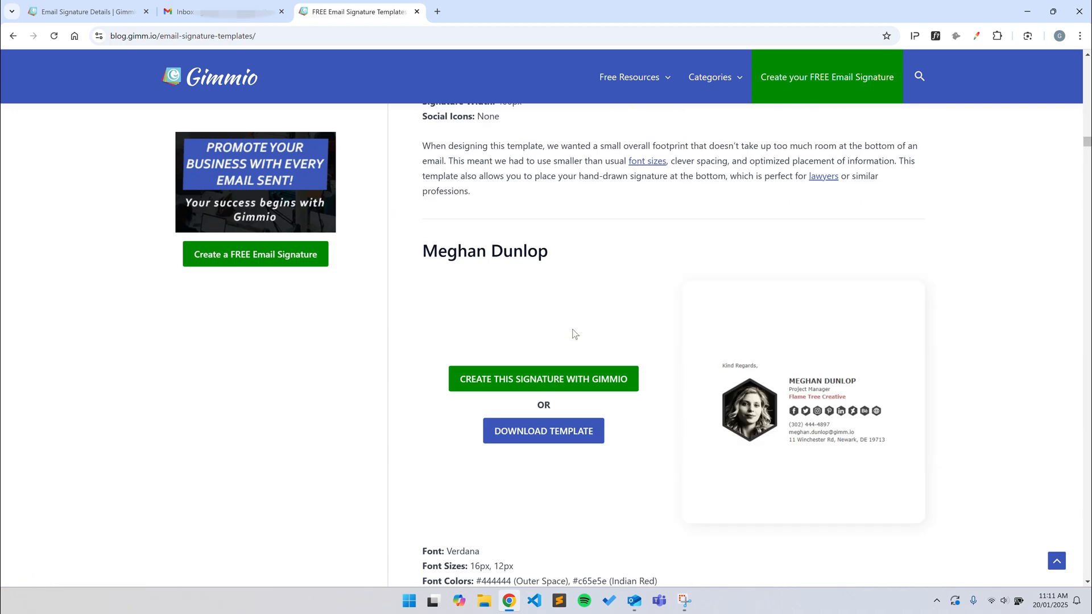
{"action": "scroll", "scroll_direction": "down", "scroll_amount": 3}
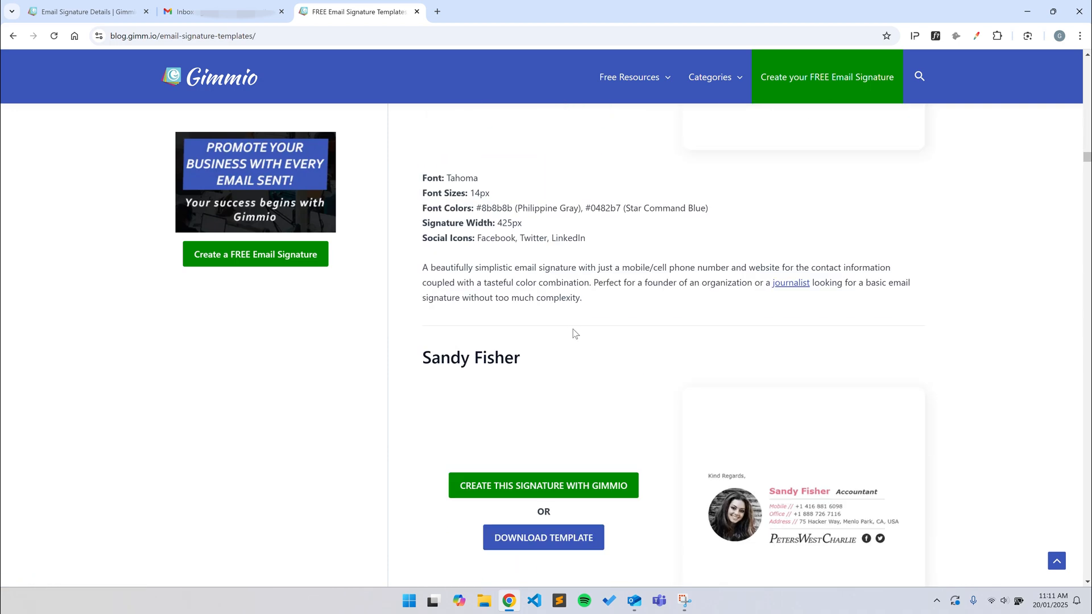
{"action": "scroll", "scroll_direction": "down", "scroll_amount": 3}
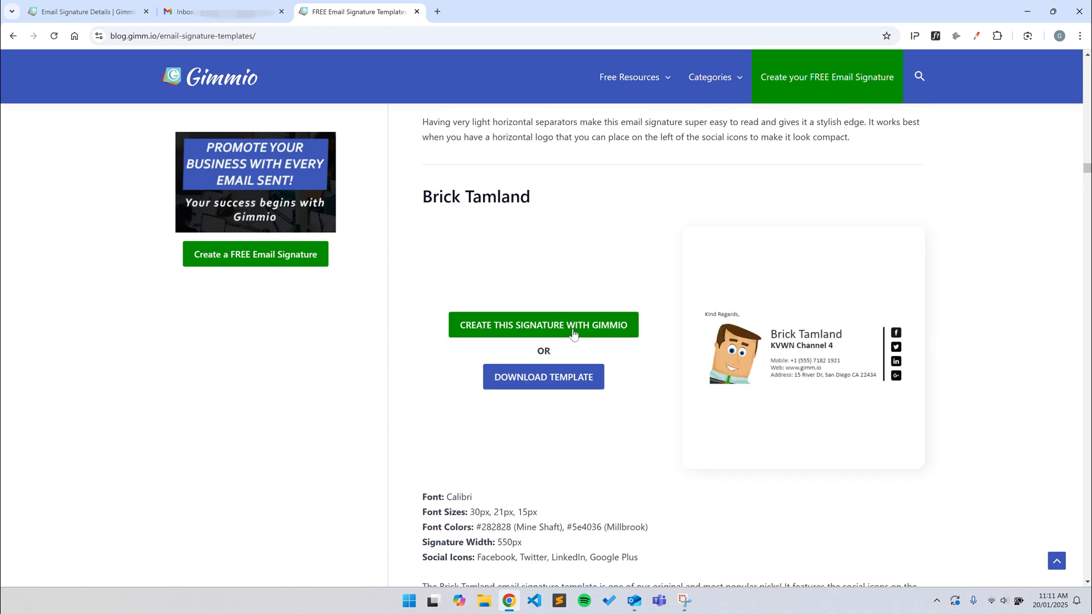
{"action": "scroll", "scroll_direction": "down", "scroll_amount": 3}
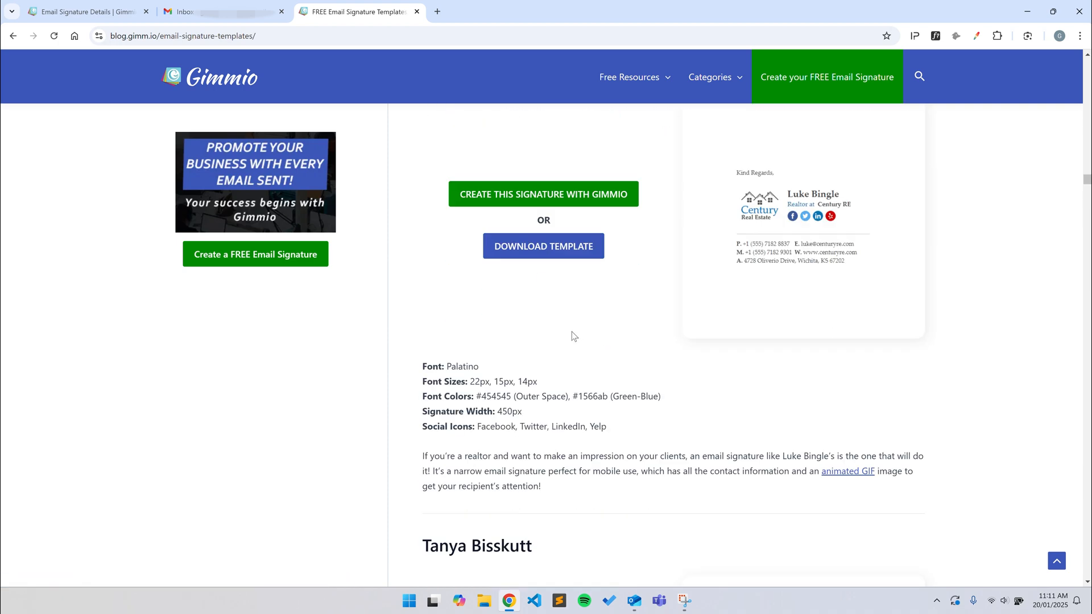
{"action": "scroll", "scroll_direction": "down", "scroll_amount": 3}
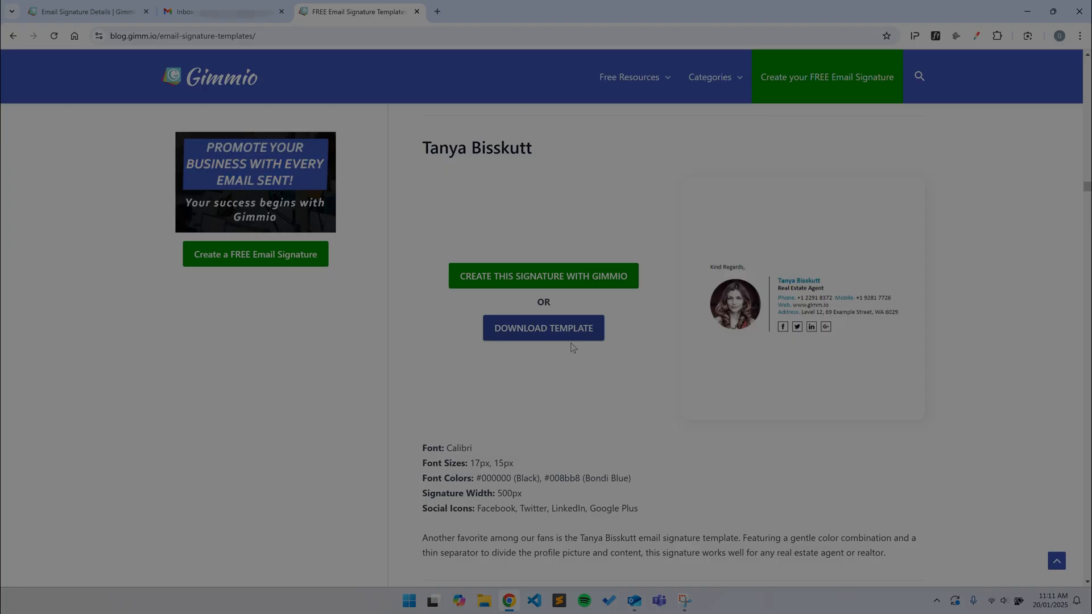